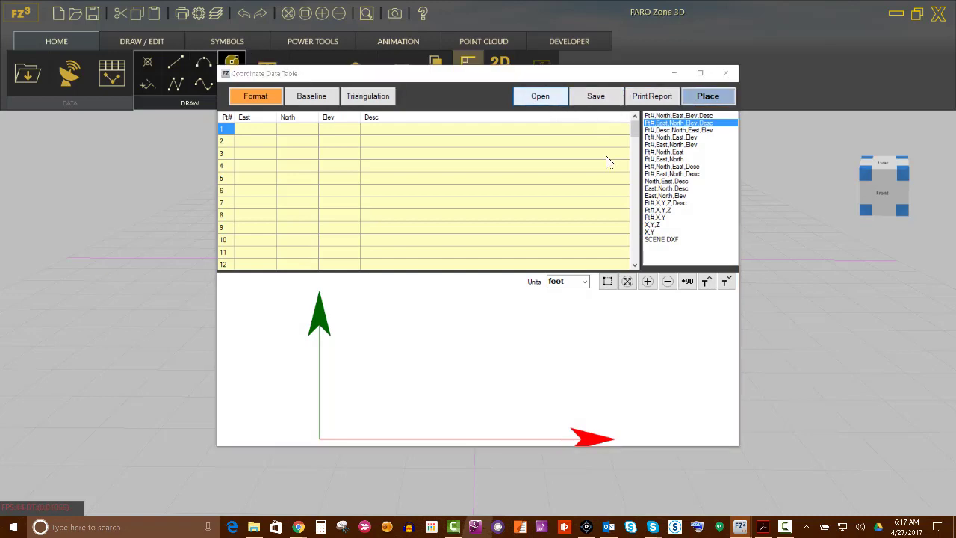
Import FARO Exponent.csv into the Coordinate Data Table and place its points in the scene
left_click(539, 96)
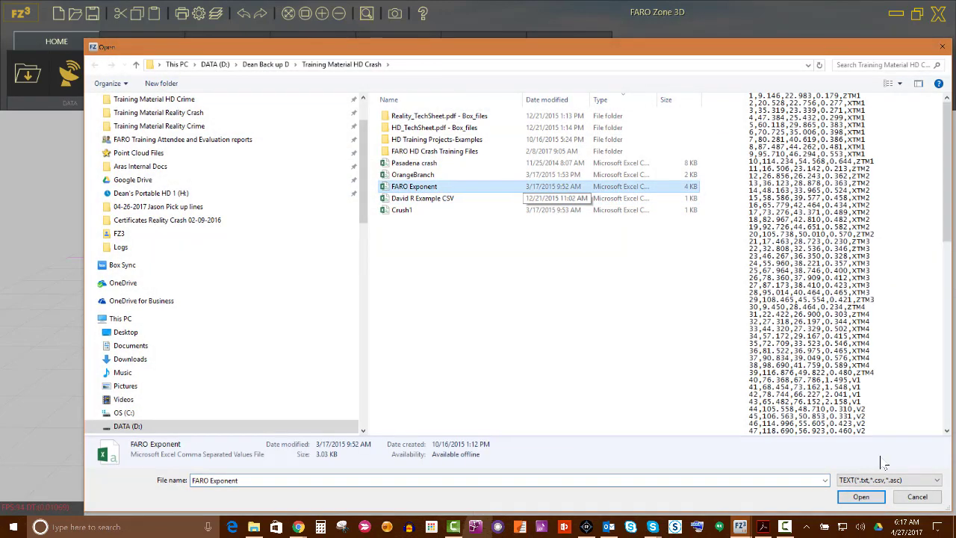
left_click(861, 496)
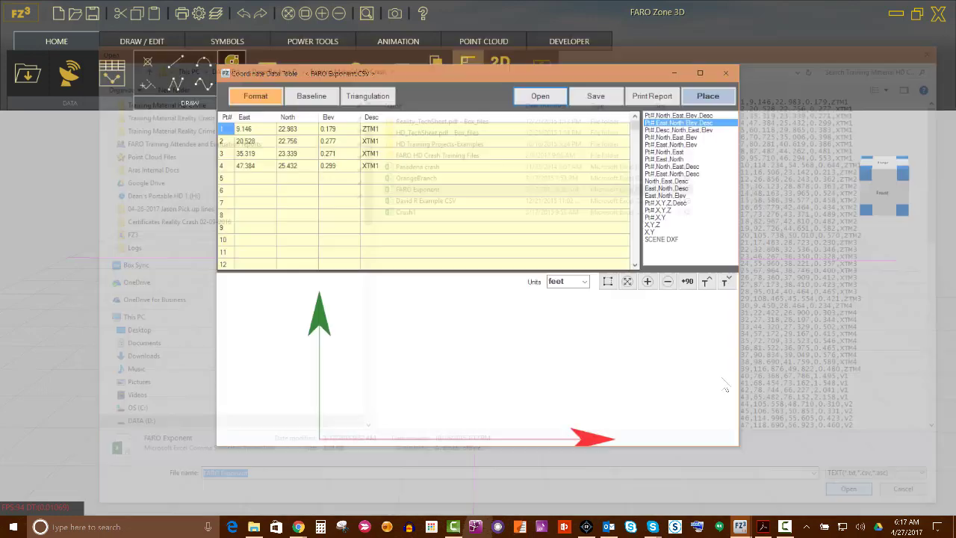
left_click(540, 95)
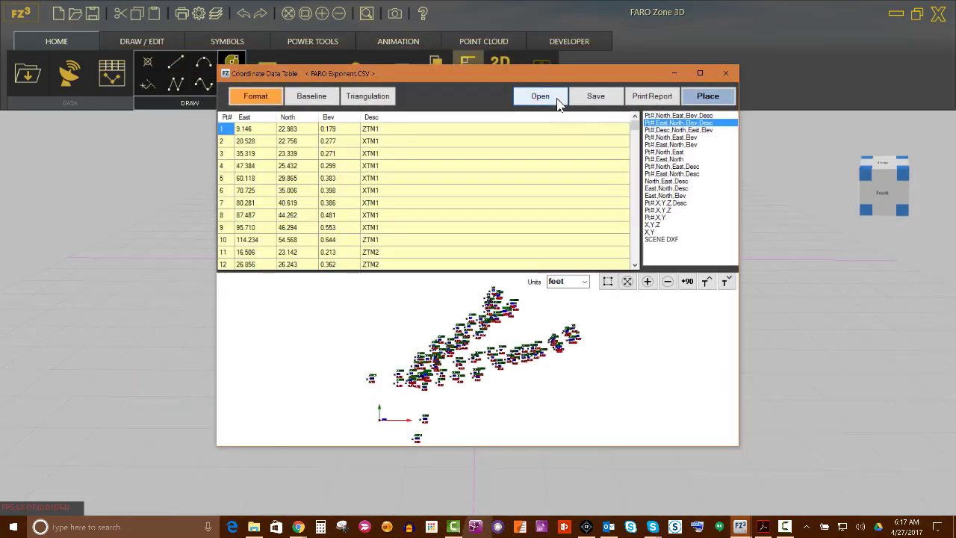
left_click(707, 95)
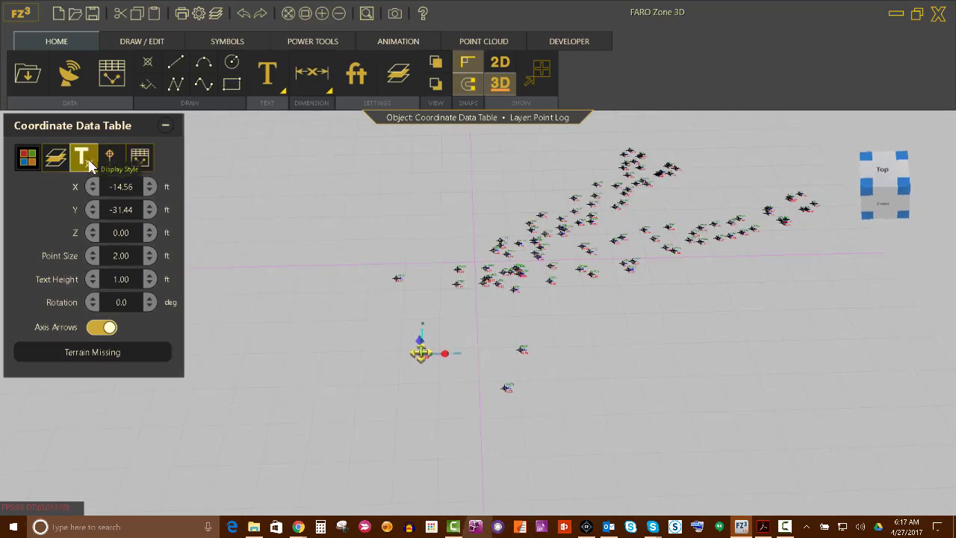
Turn on Point Numbers in the Coordinate Data Table's Display Style settings
left_click(83, 157)
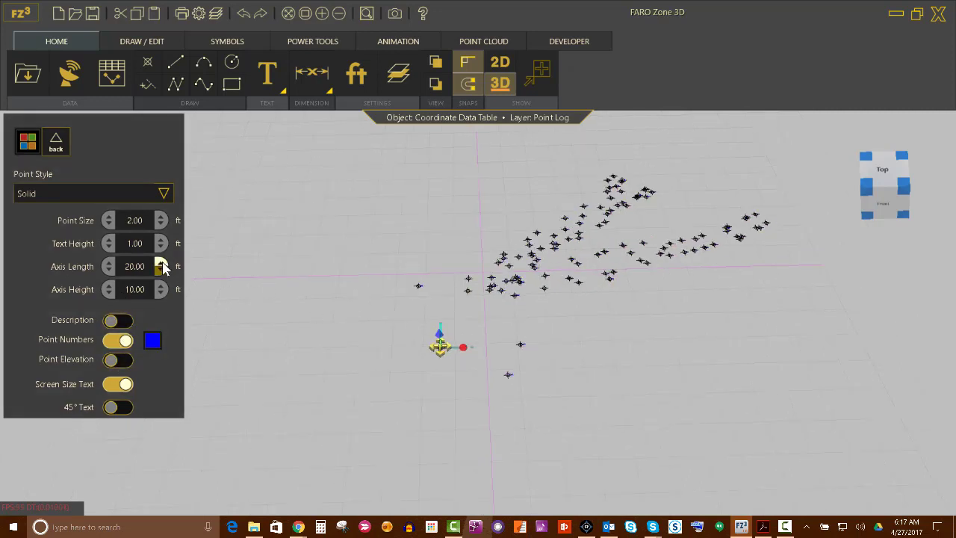
left_click(134, 242)
type("2")
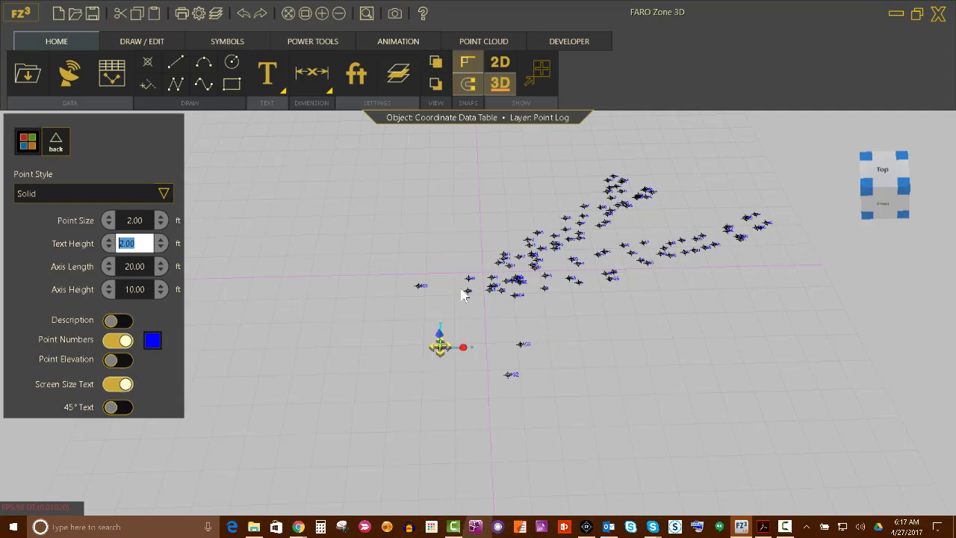
mouse_move(508, 322)
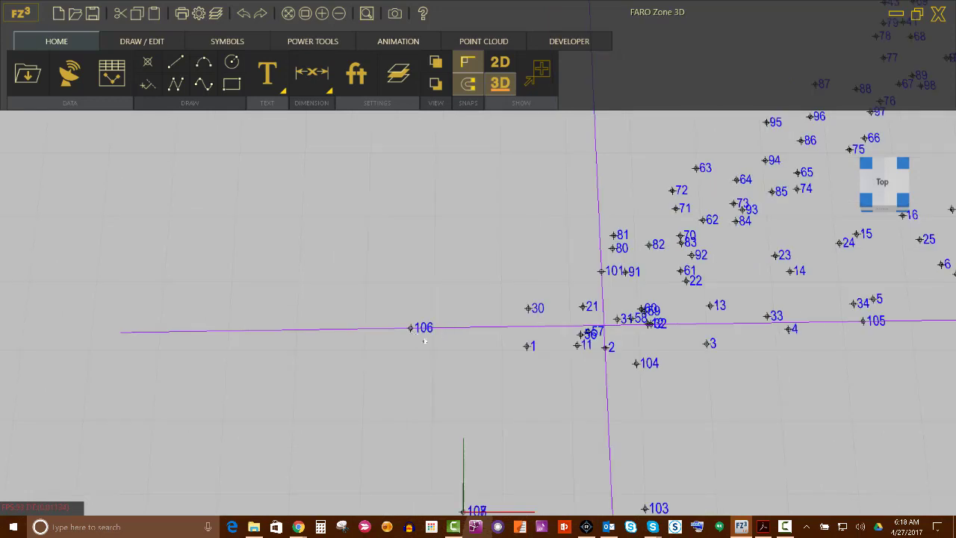
mouse_move(436, 330)
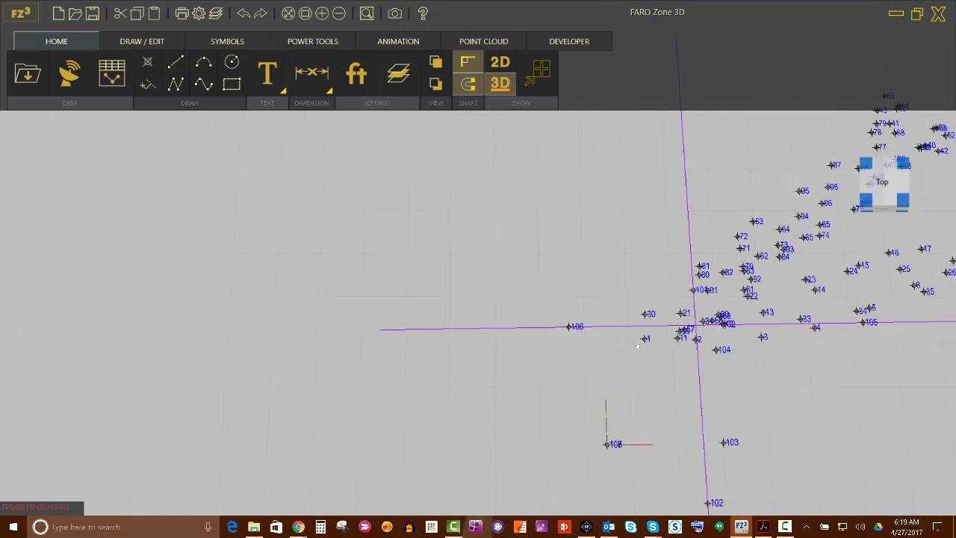
mouse_move(786, 353)
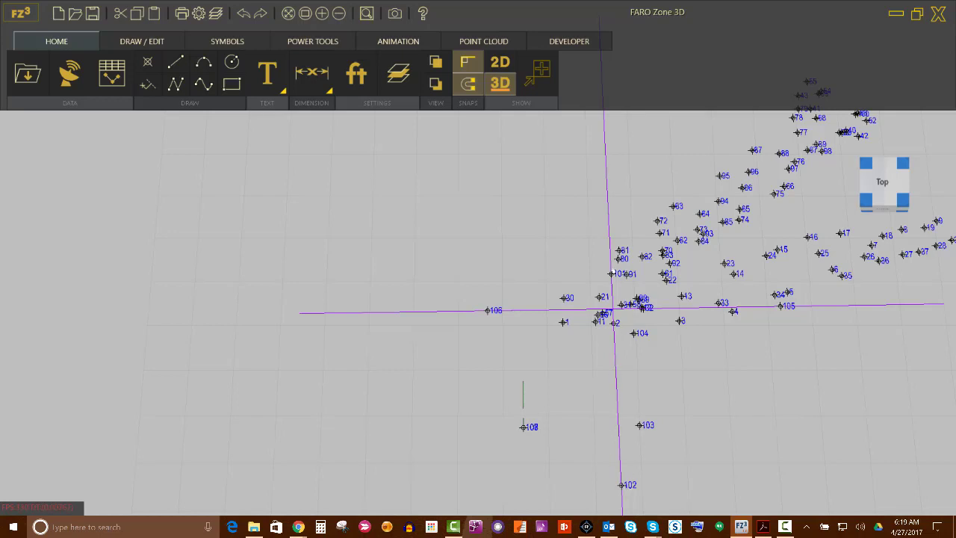
mouse_move(666, 367)
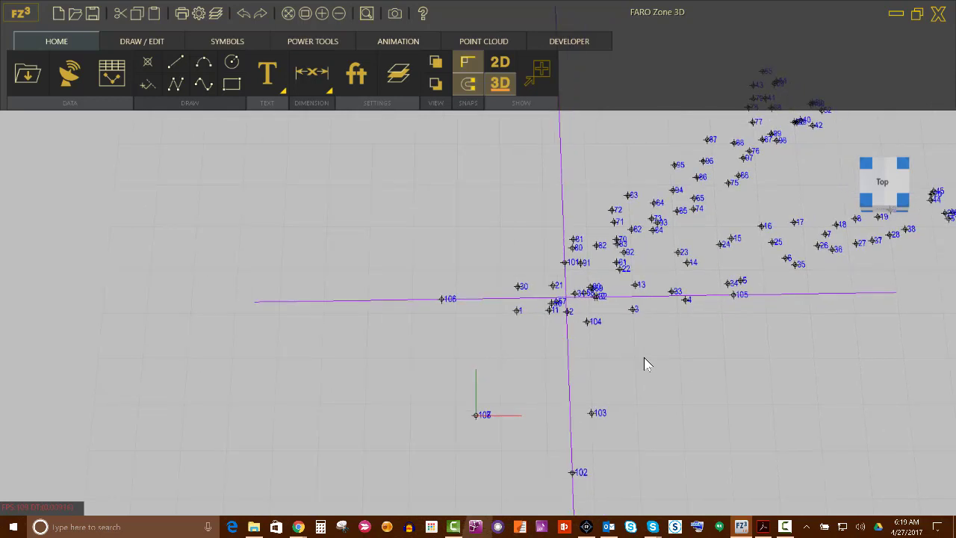
mouse_move(640, 342)
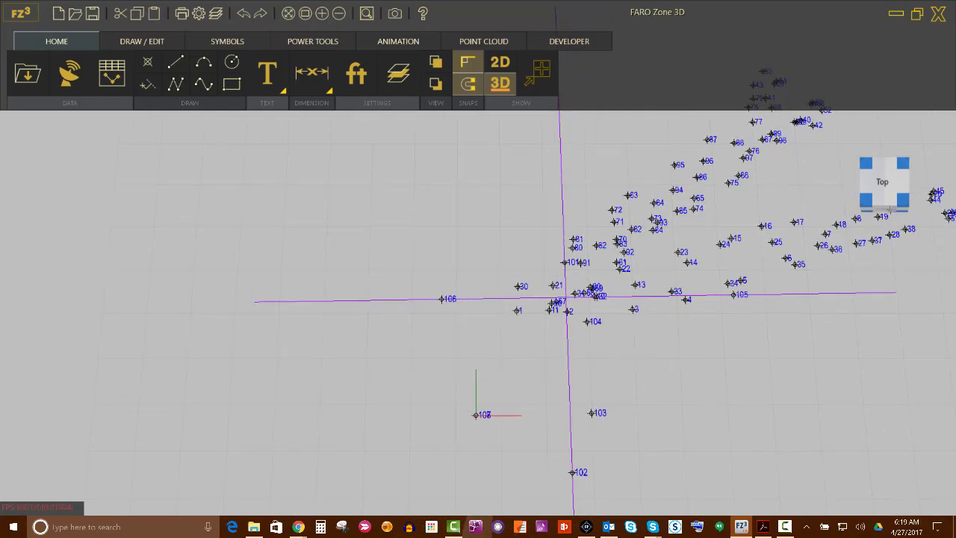
left_click(141, 42)
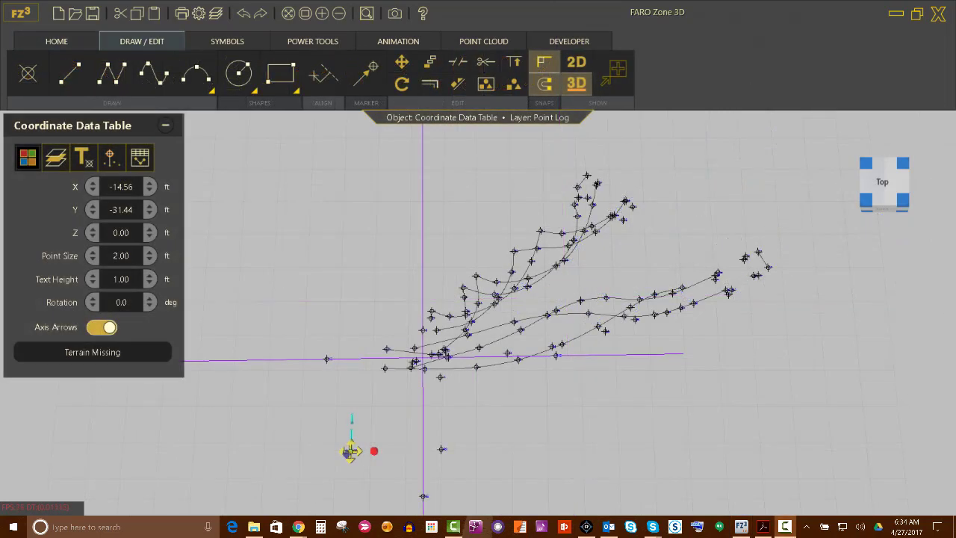
mouse_move(703, 315)
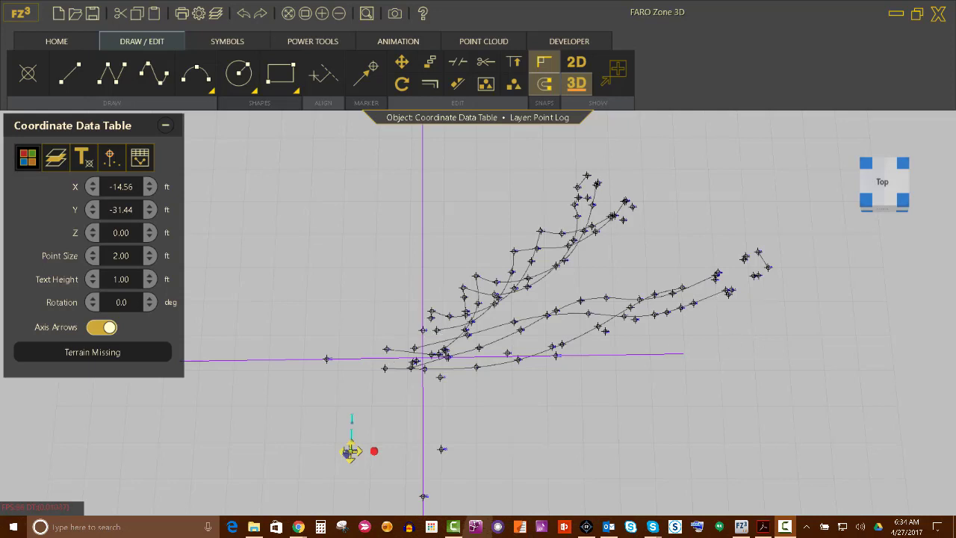
Add a Linear Momentum analysis from Power Tools onto the two vehicles and show its Details
left_click(312, 42)
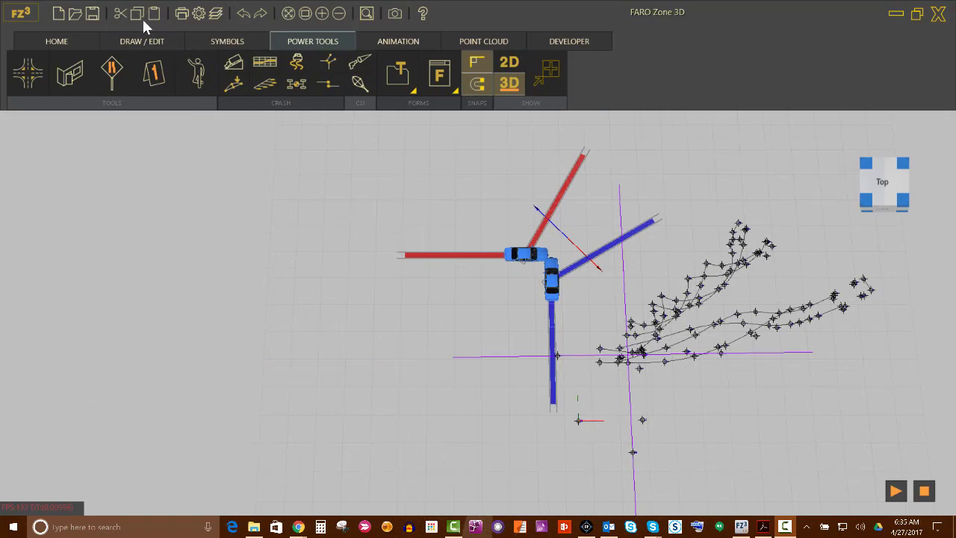
mouse_move(327, 63)
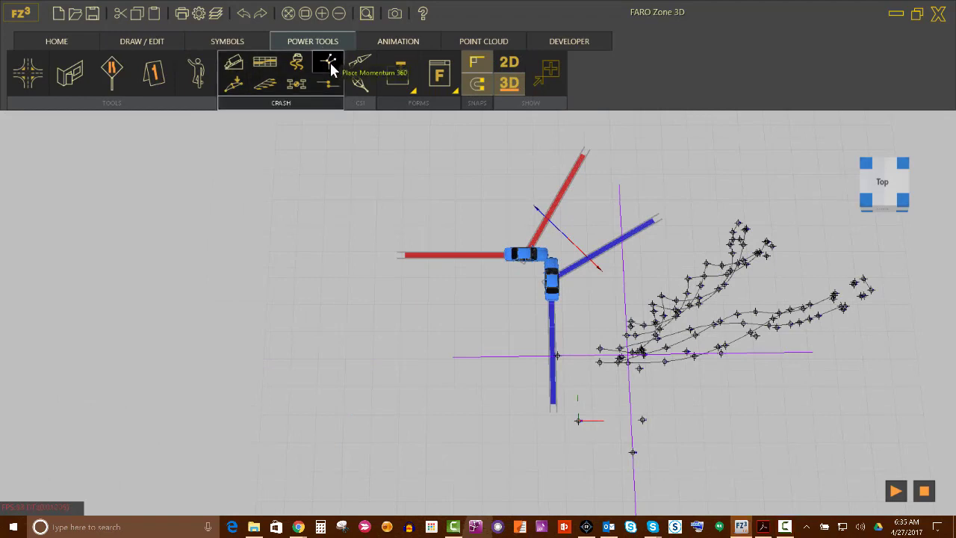
mouse_move(486, 296)
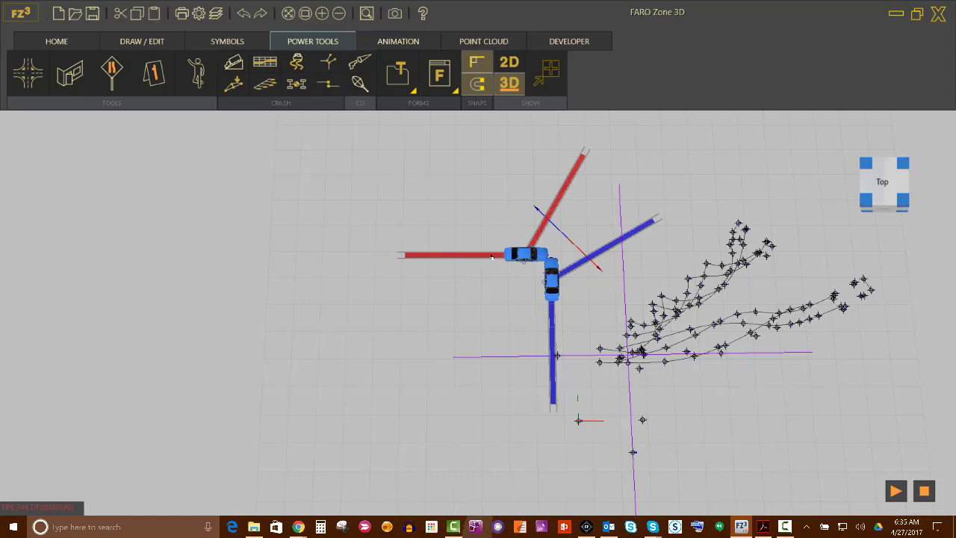
left_click(531, 254)
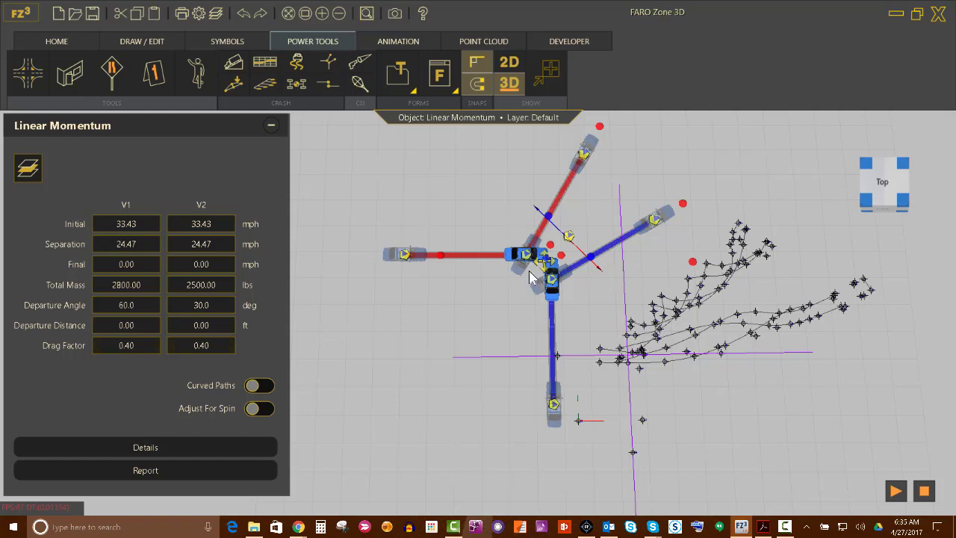
mouse_move(346, 346)
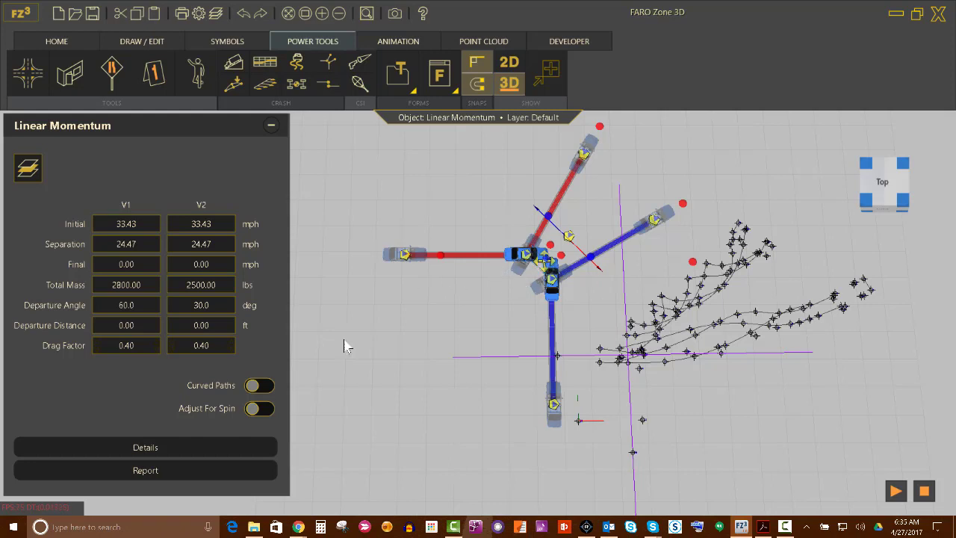
left_click(145, 447)
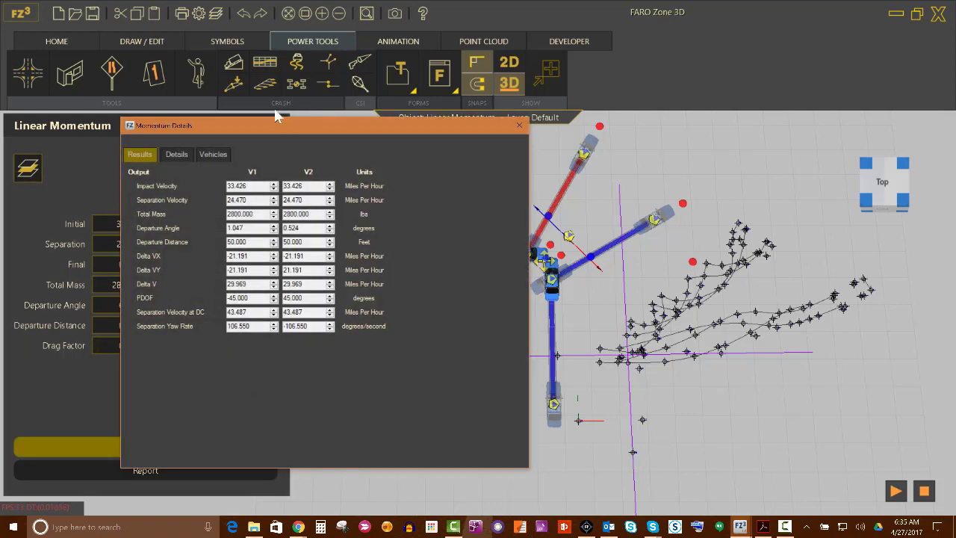
In the Vehicles settings, set Vehicle 2 mass to 2800 and name Vehicle 1 Bullet
left_click(213, 154)
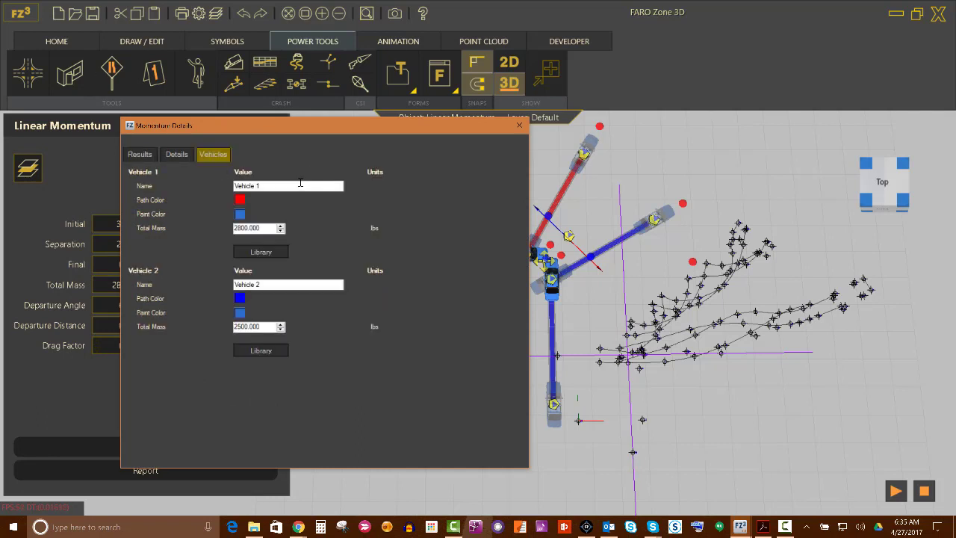
mouse_move(311, 176)
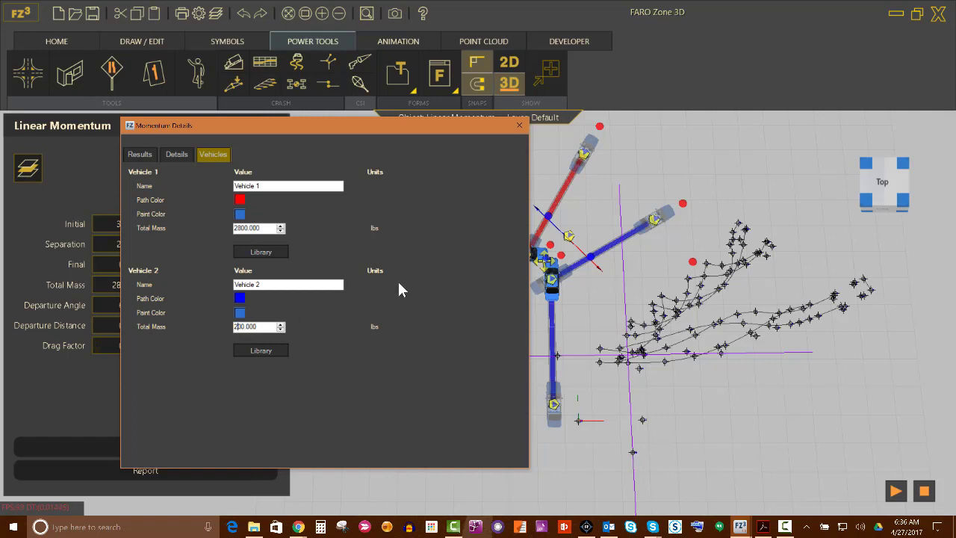
type("2800.000")
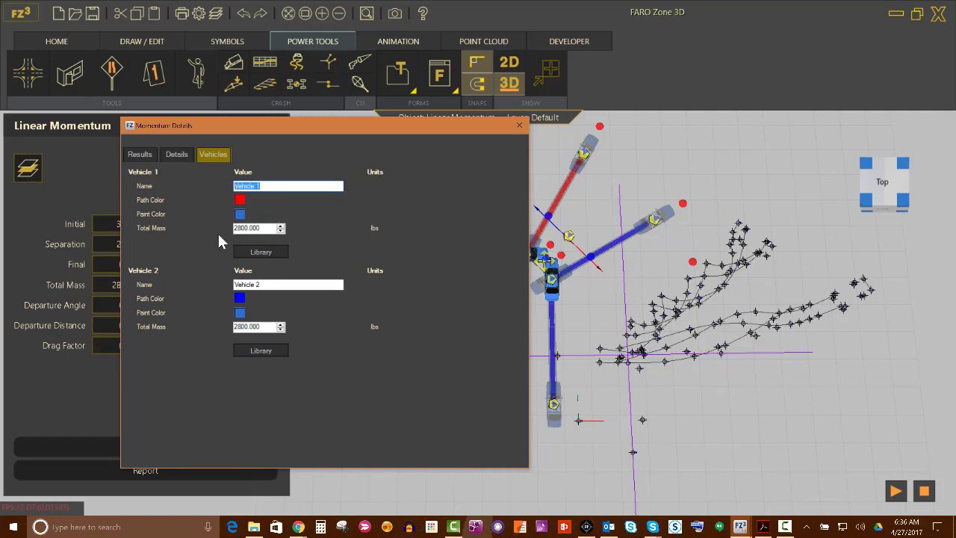
type("Bullet")
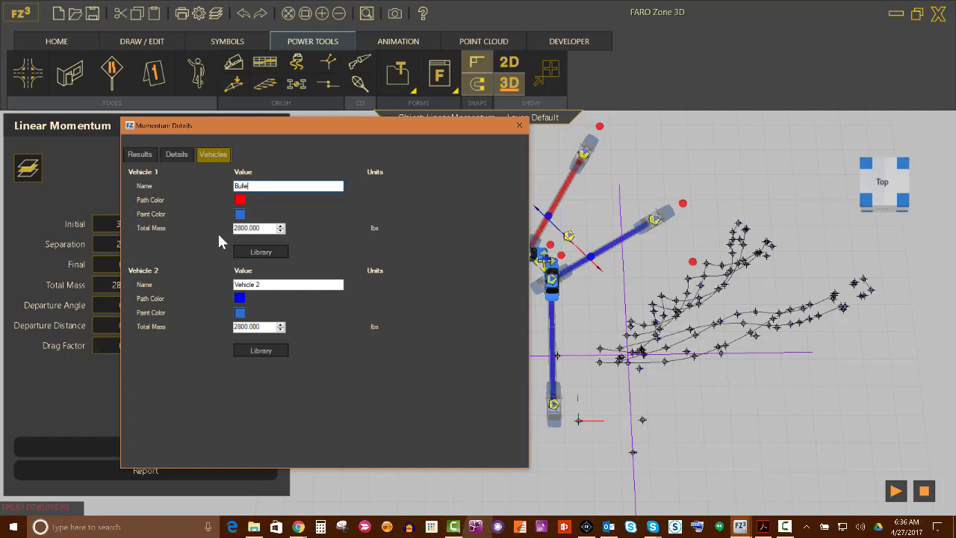
Name the second vehicle Target and colour it red
left_click(287, 284)
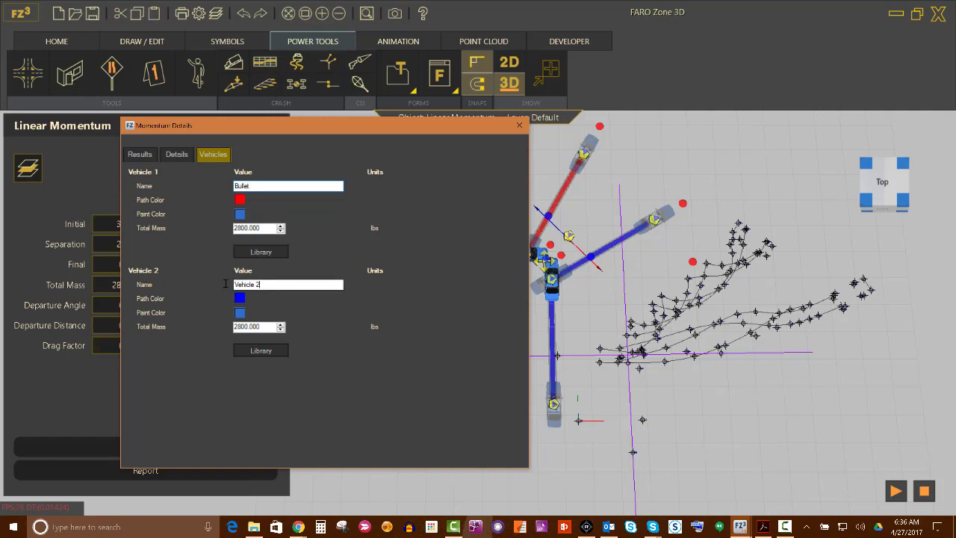
type("Target")
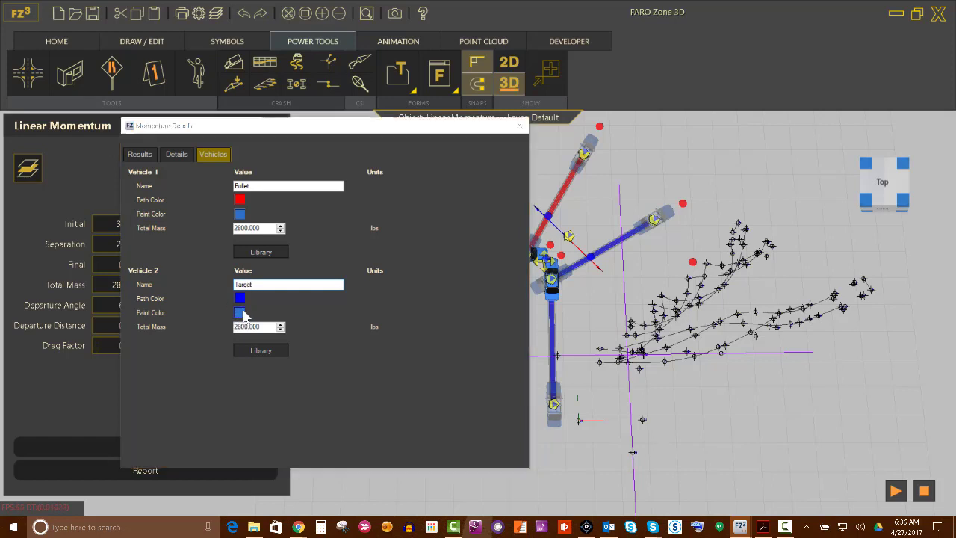
left_click(239, 312)
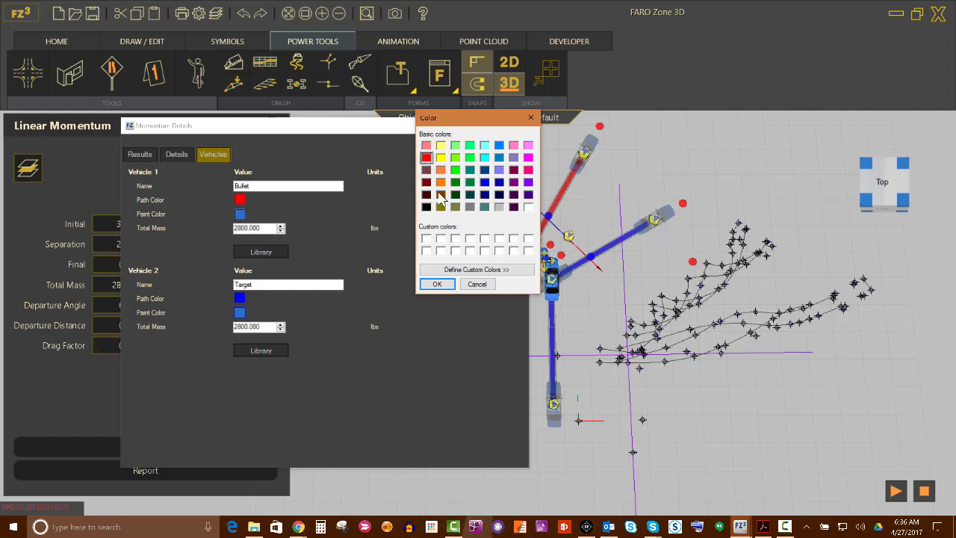
left_click(437, 284)
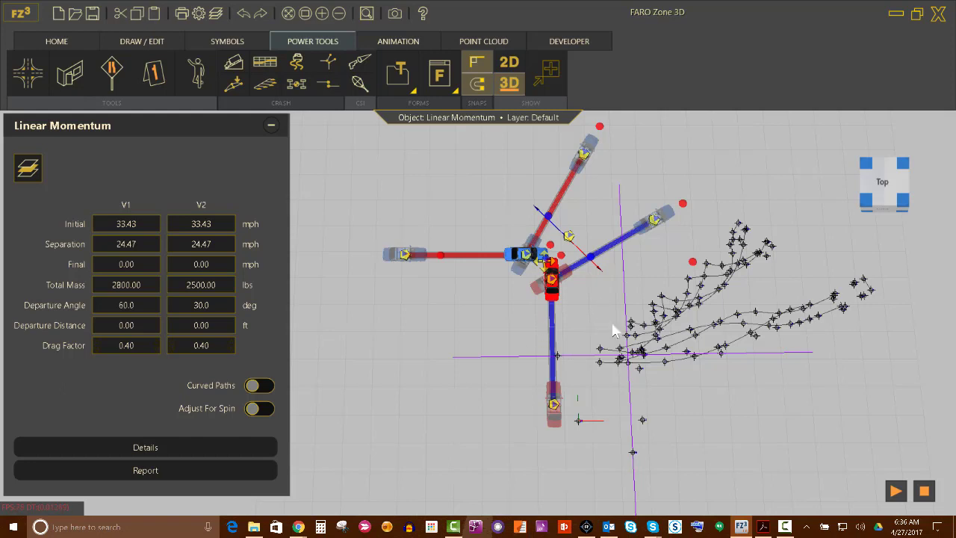
mouse_move(492, 268)
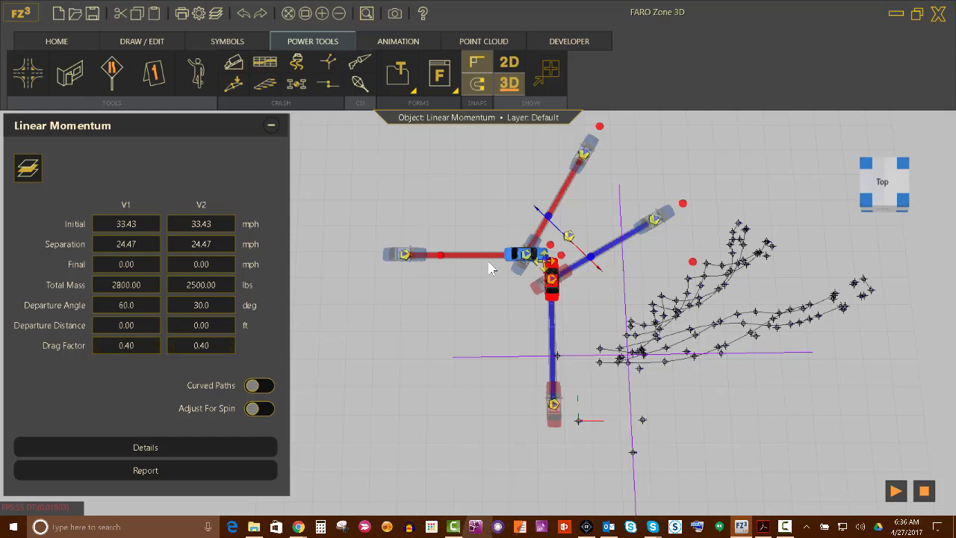
mouse_move(372, 285)
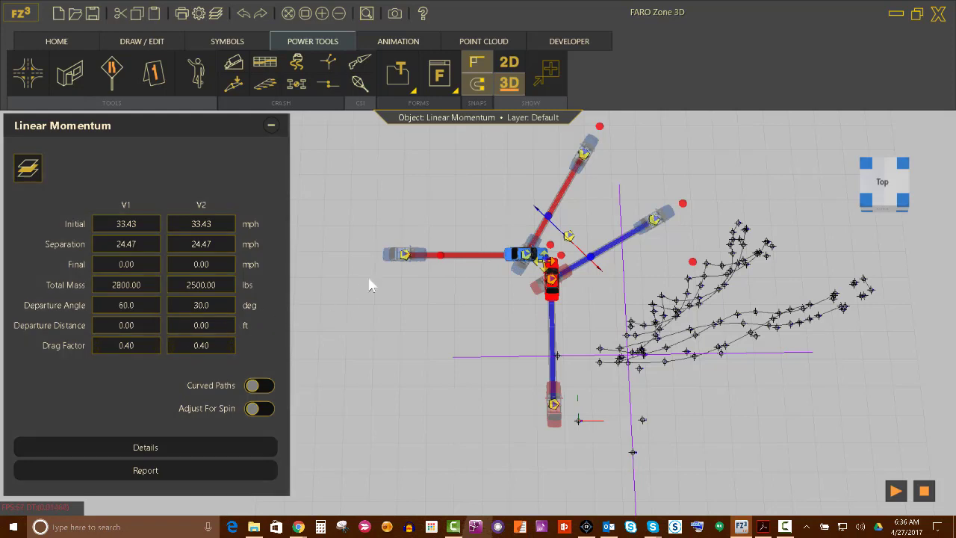
mouse_move(132, 351)
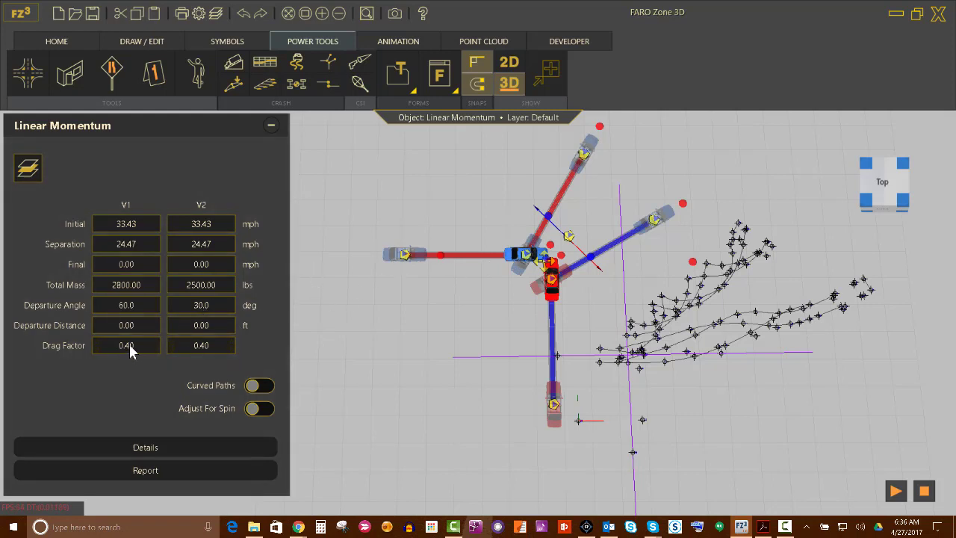
mouse_move(81, 308)
type(".42")
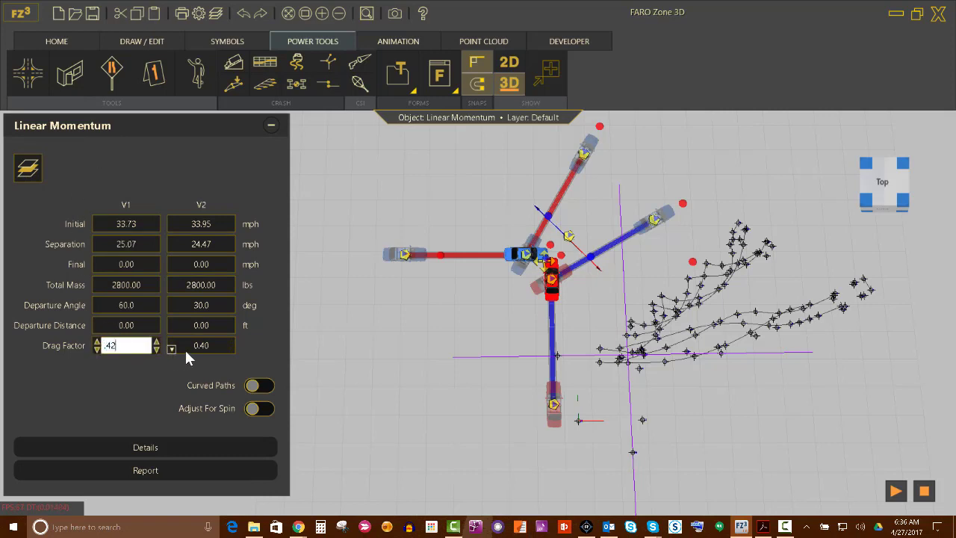
Set the second vehicle's drag factor to 0.42, matching the first
left_click(200, 345)
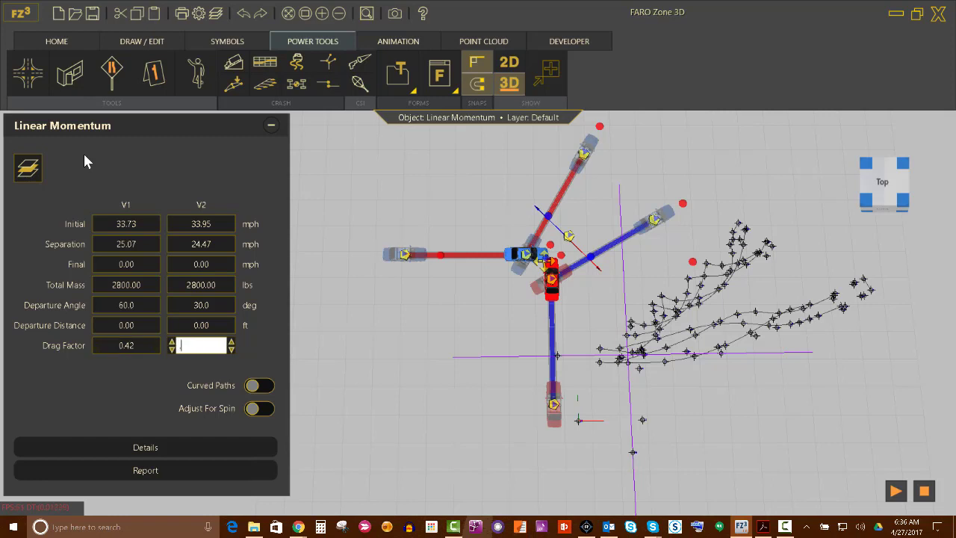
type("42")
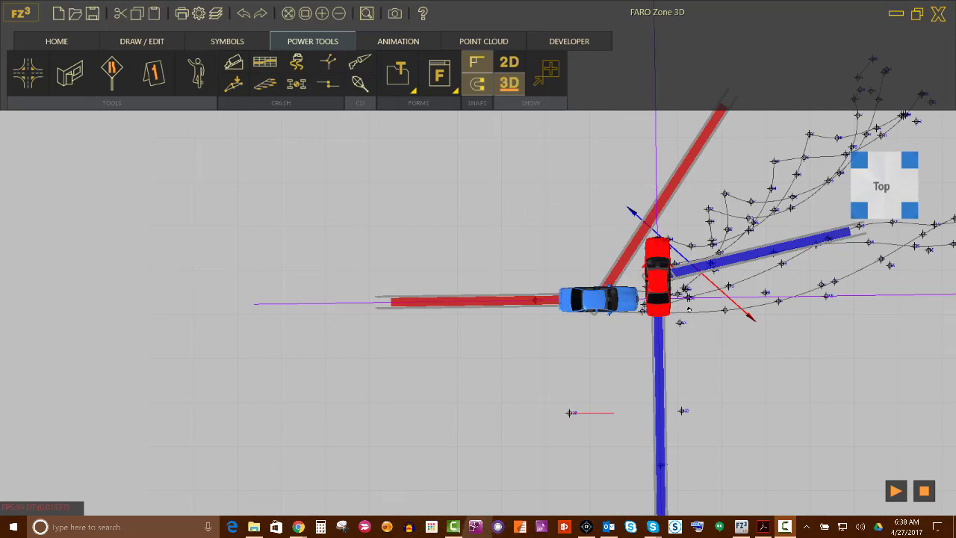
mouse_move(744, 351)
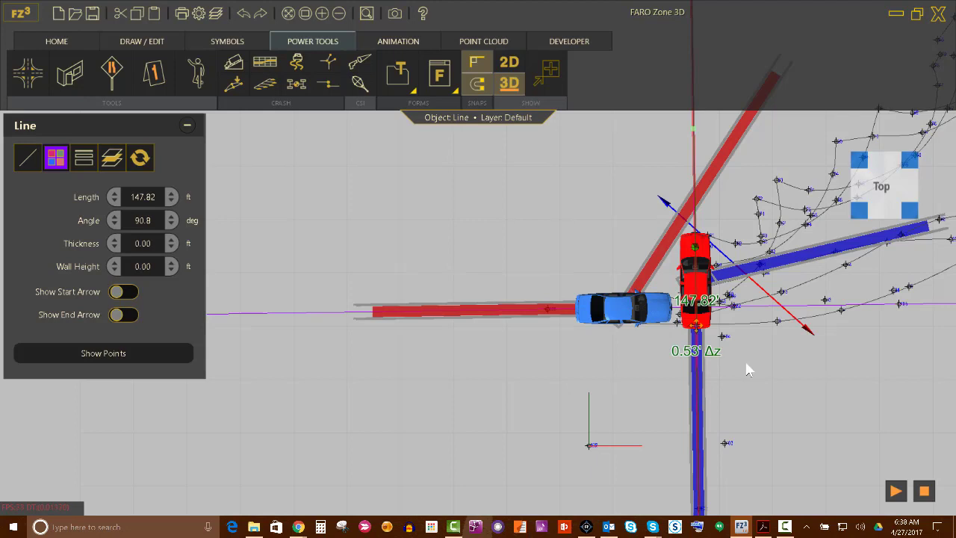
mouse_move(756, 362)
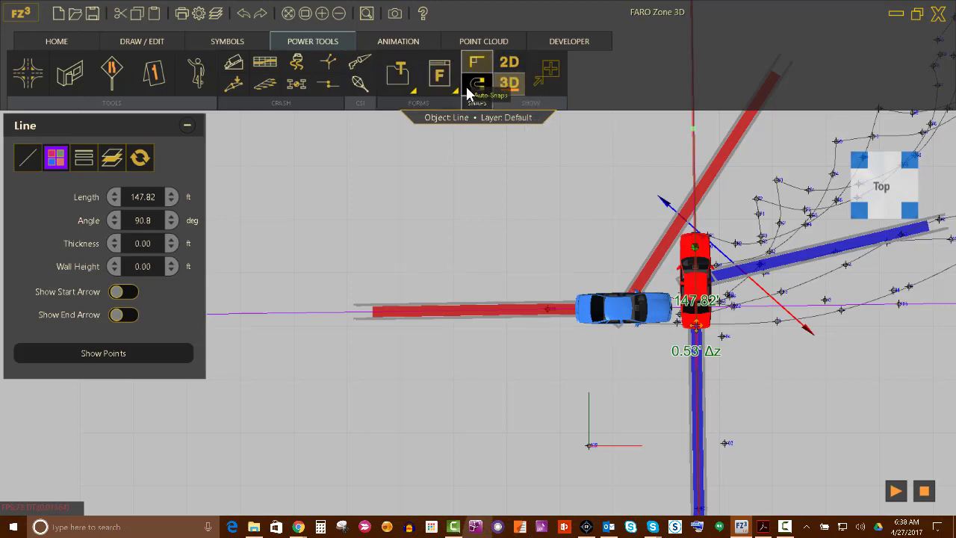
Reselect the Linear Momentum object and drag the impact positions, giving 36.90 and 26.66 mph
left_click(476, 82)
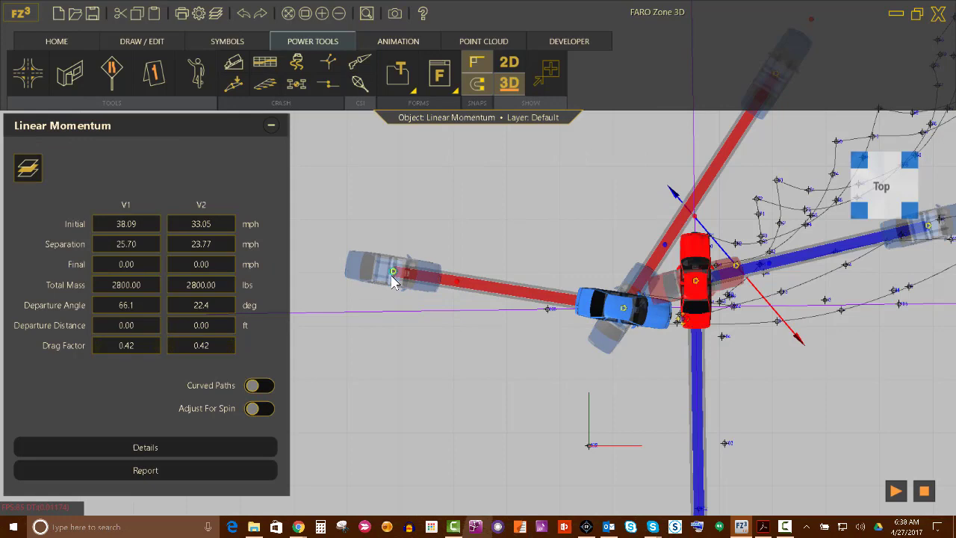
left_click_drag(394, 272, 403, 316)
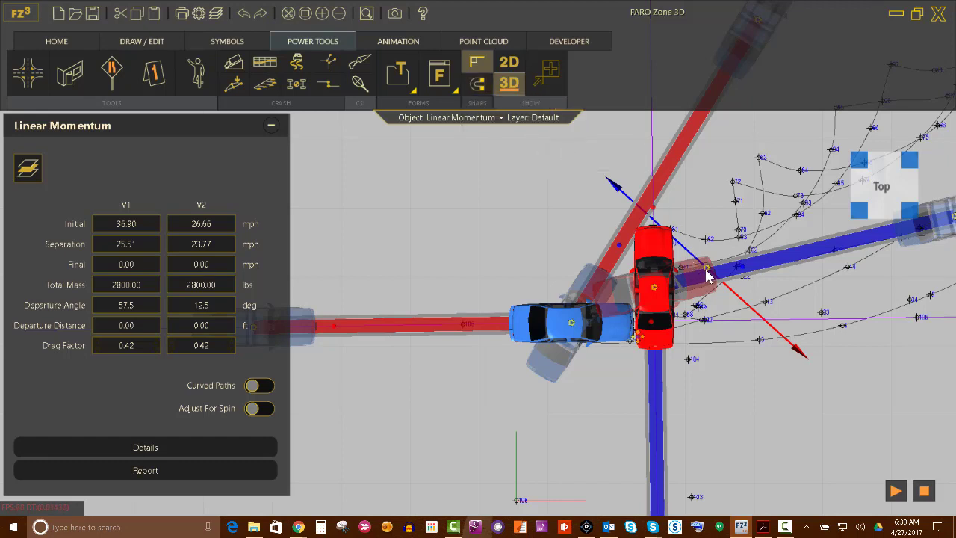
mouse_move(313, 125)
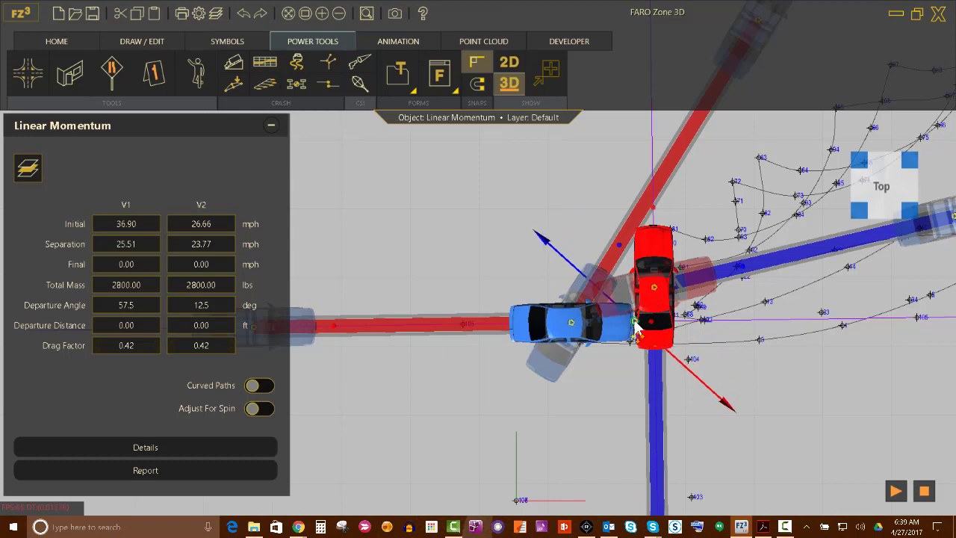
mouse_move(747, 387)
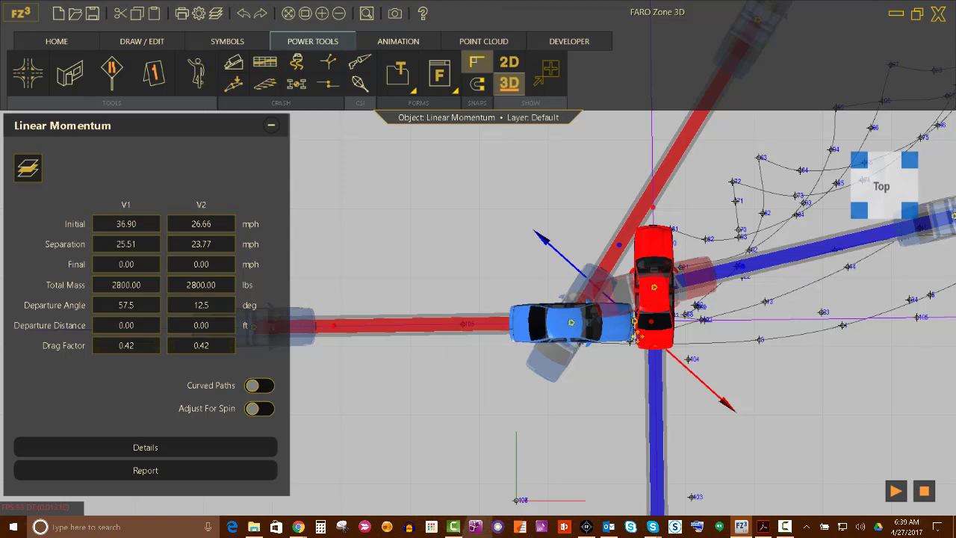
Move the vehicles' rest positions to the tire-mark trail ends, yielding 59.34 and 26.20 mph
left_click(896, 490)
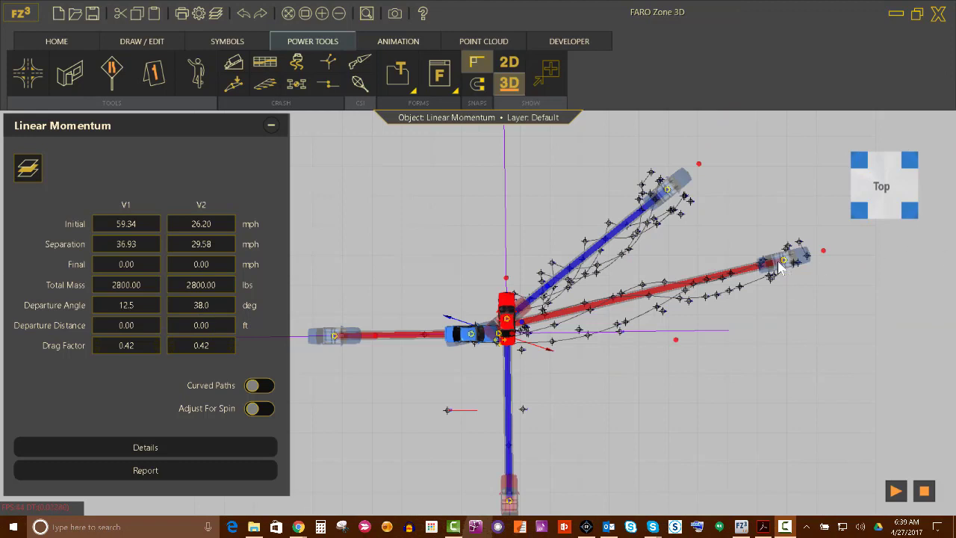
mouse_move(705, 185)
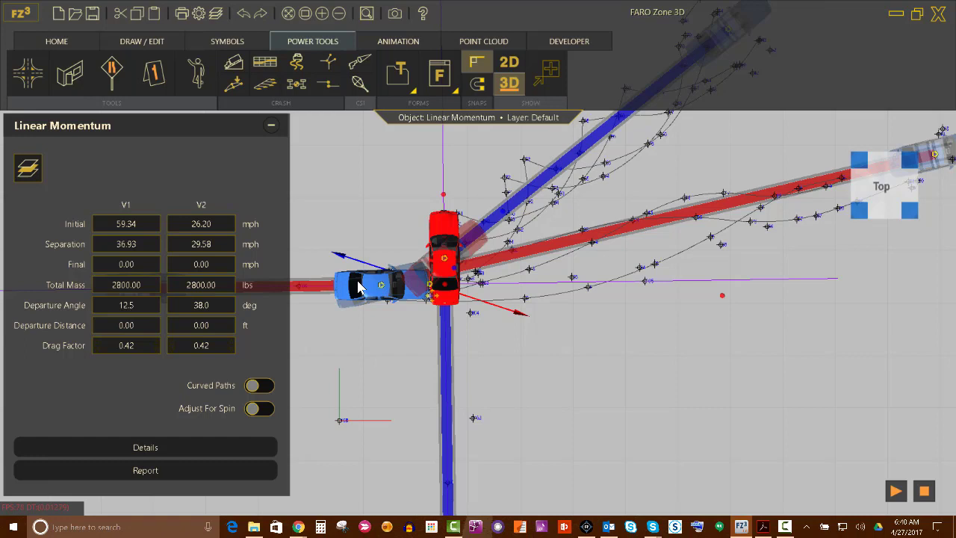
mouse_move(651, 260)
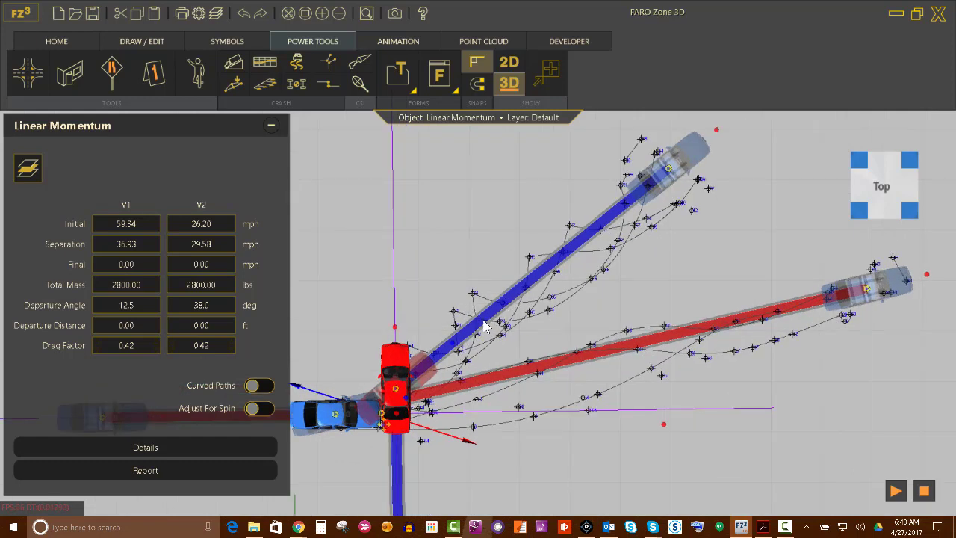
mouse_move(484, 314)
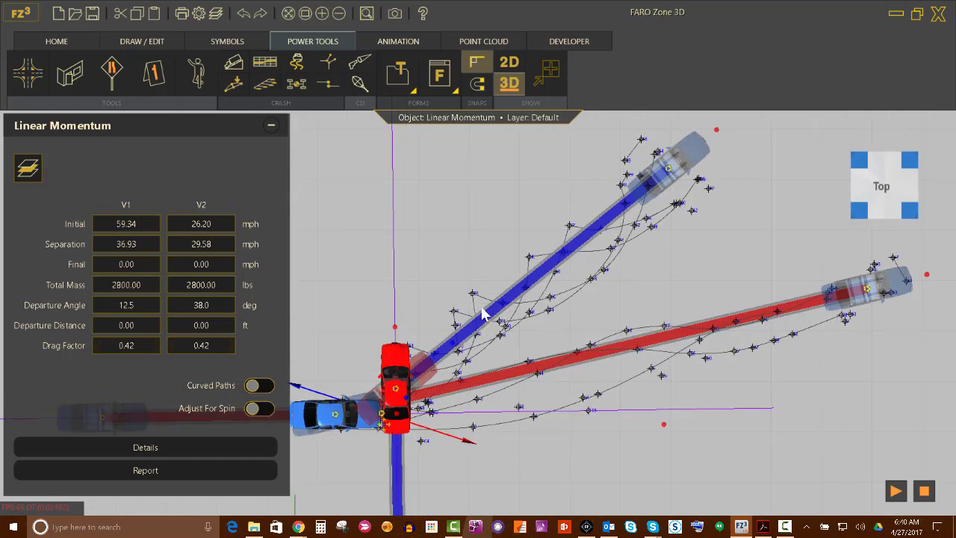
mouse_move(729, 128)
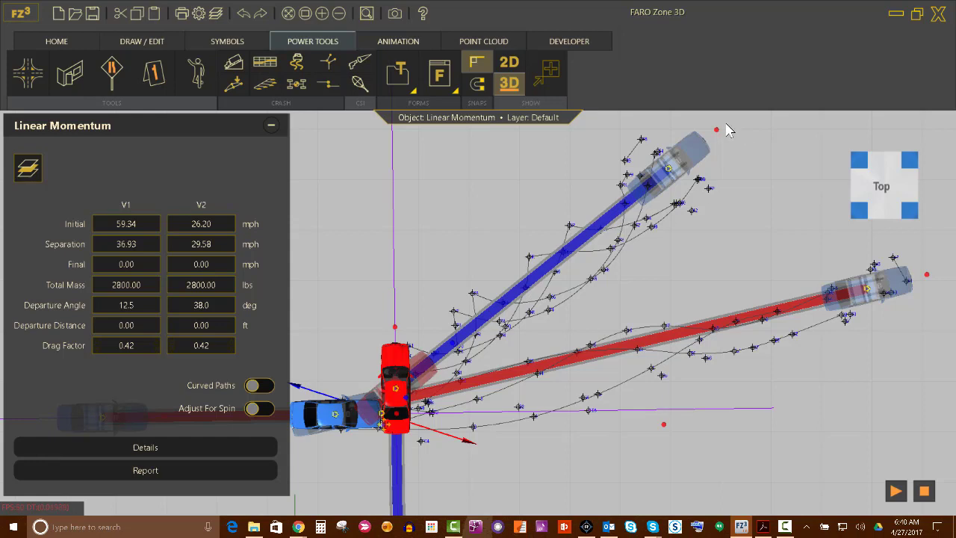
mouse_move(754, 143)
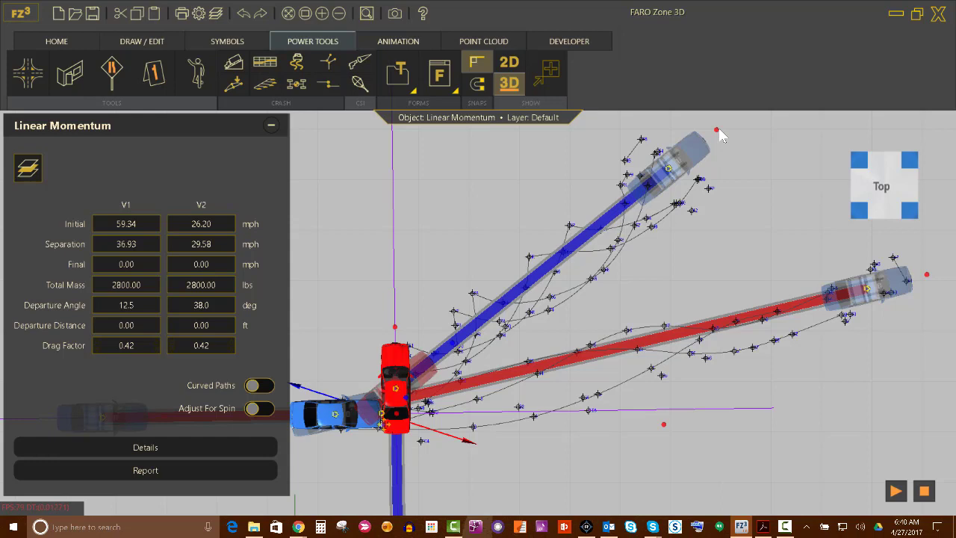
mouse_move(394, 417)
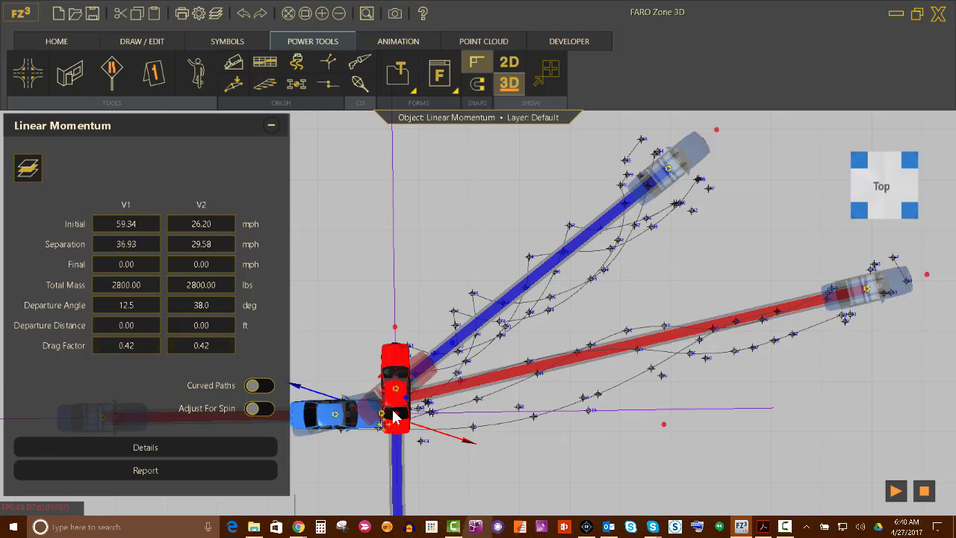
mouse_move(392, 417)
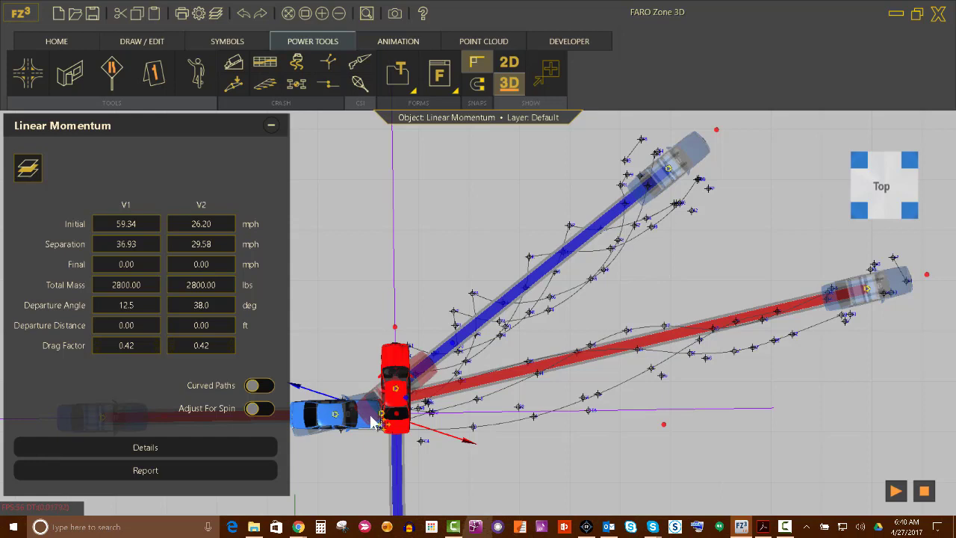
mouse_move(451, 376)
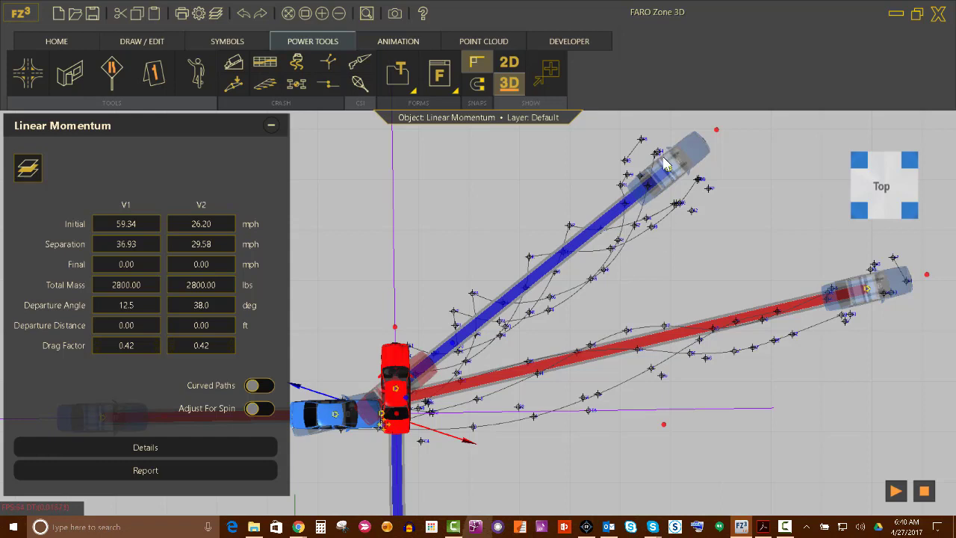
mouse_move(720, 134)
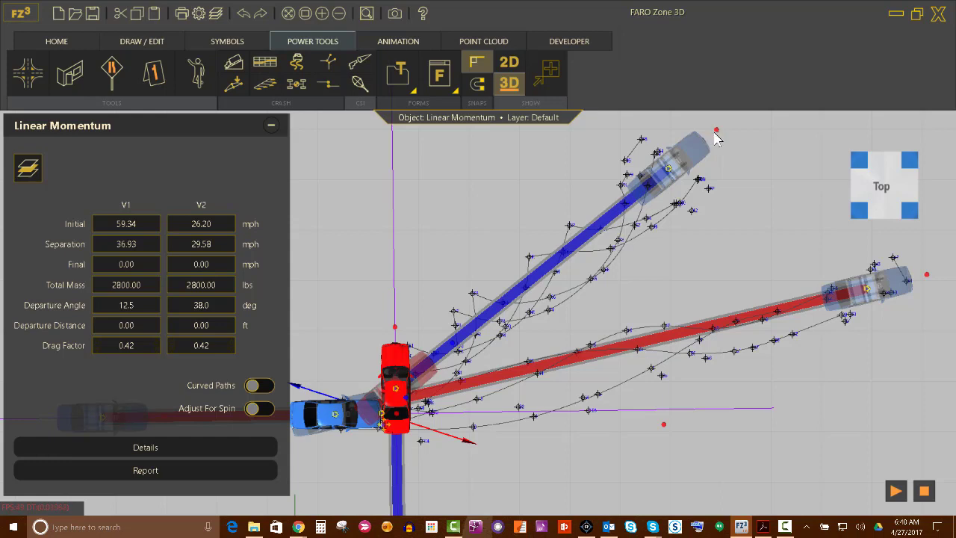
mouse_move(320, 66)
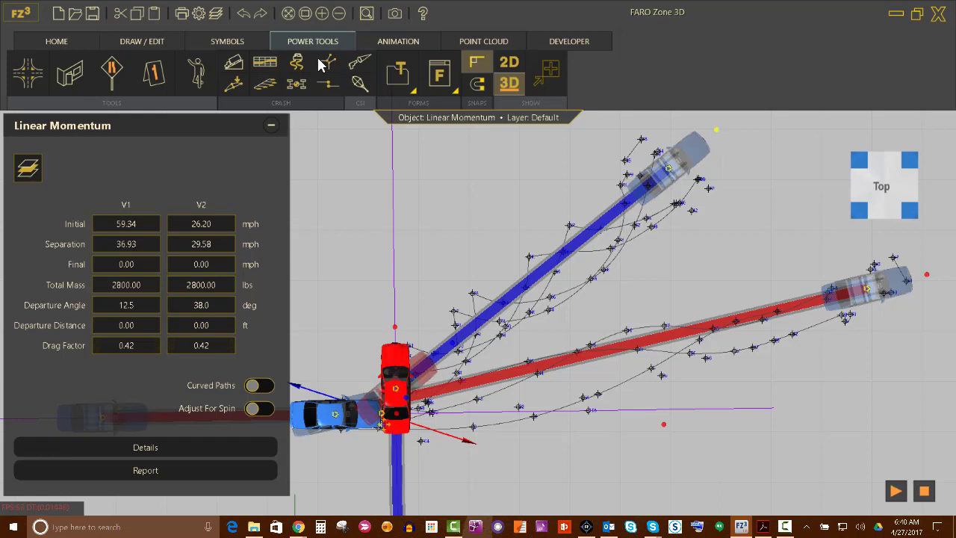
mouse_move(717, 138)
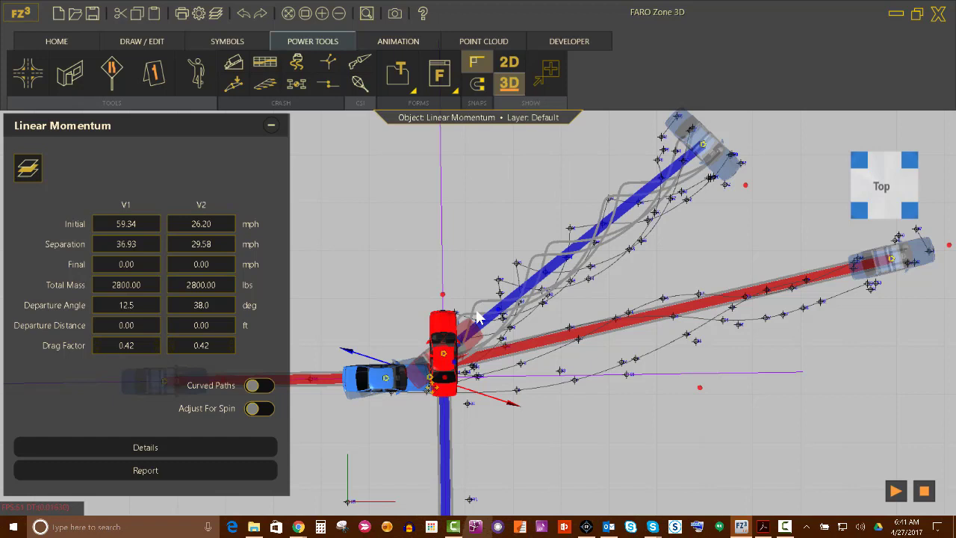
mouse_move(484, 313)
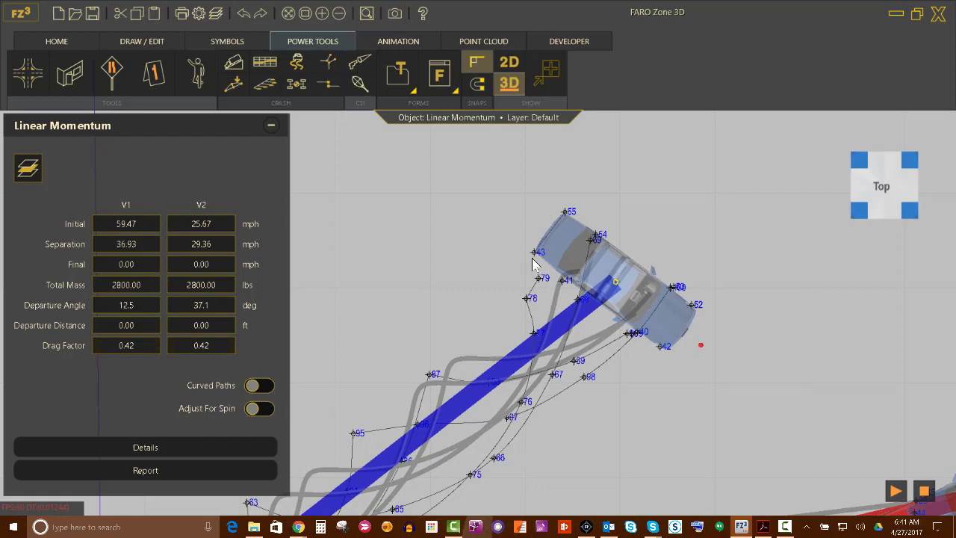
mouse_move(718, 386)
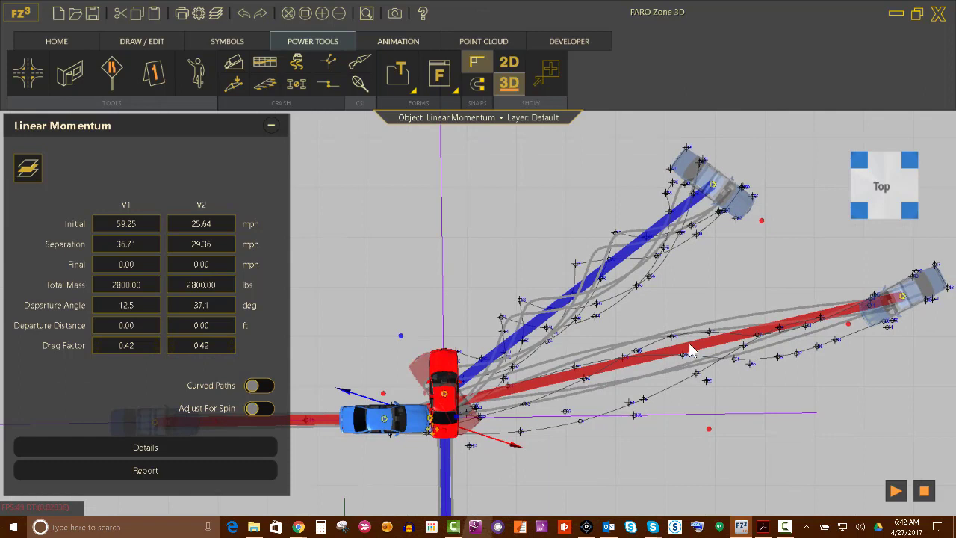
mouse_move(634, 323)
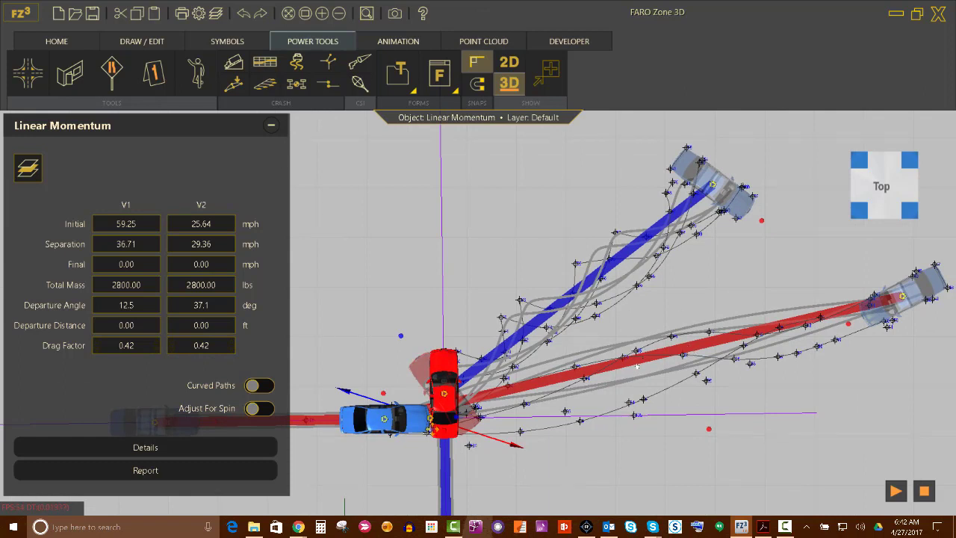
Enable Curved Paths, updating initial speeds to 60.09 and 19.89 mph
left_click(260, 385)
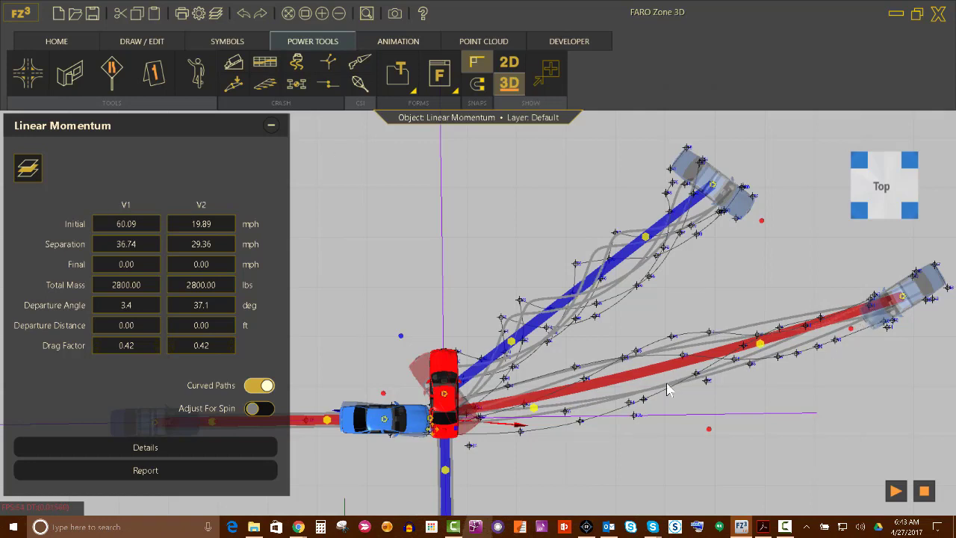
mouse_move(644, 313)
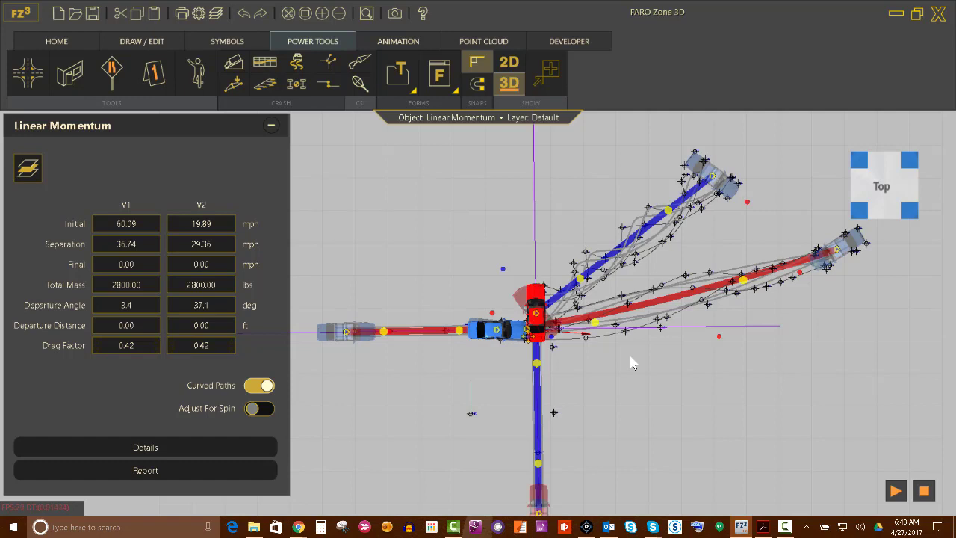
mouse_move(633, 374)
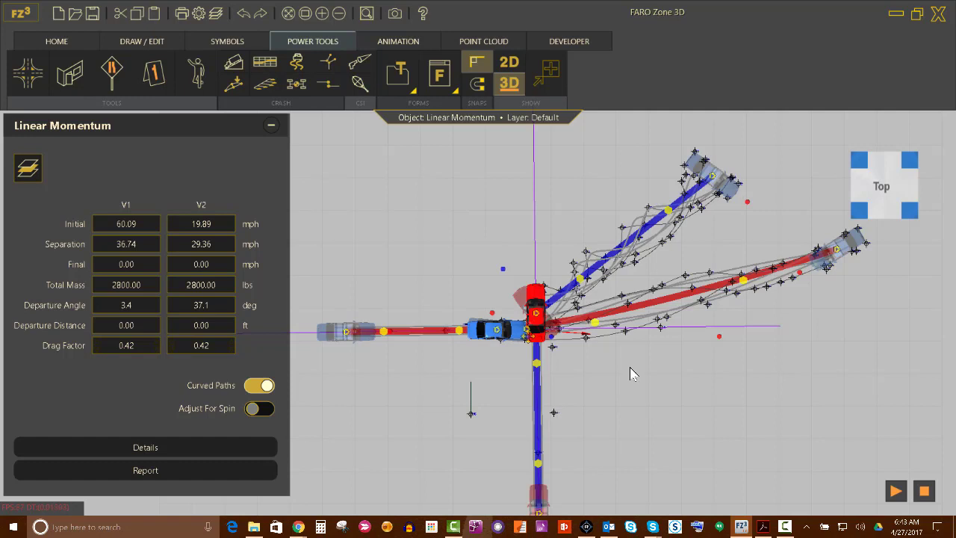
mouse_move(639, 404)
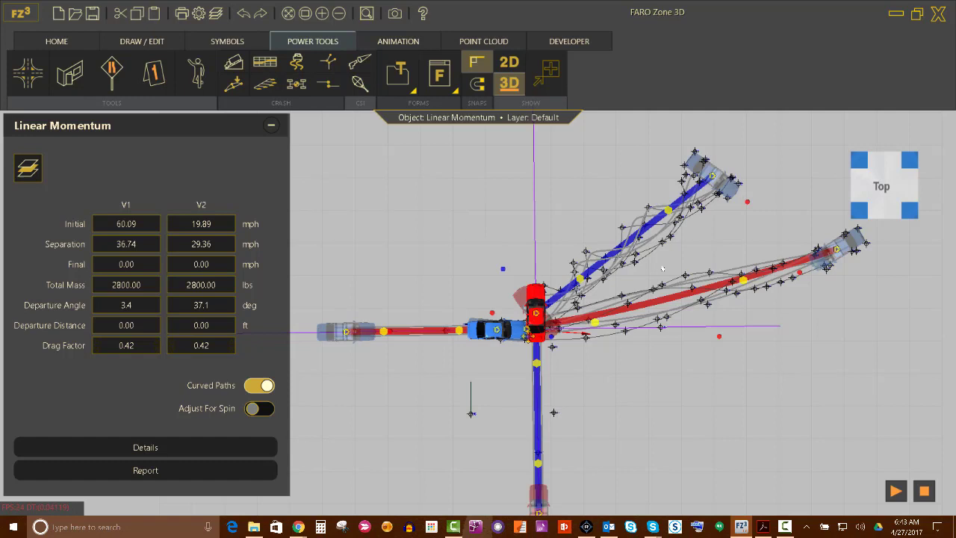
mouse_move(526, 347)
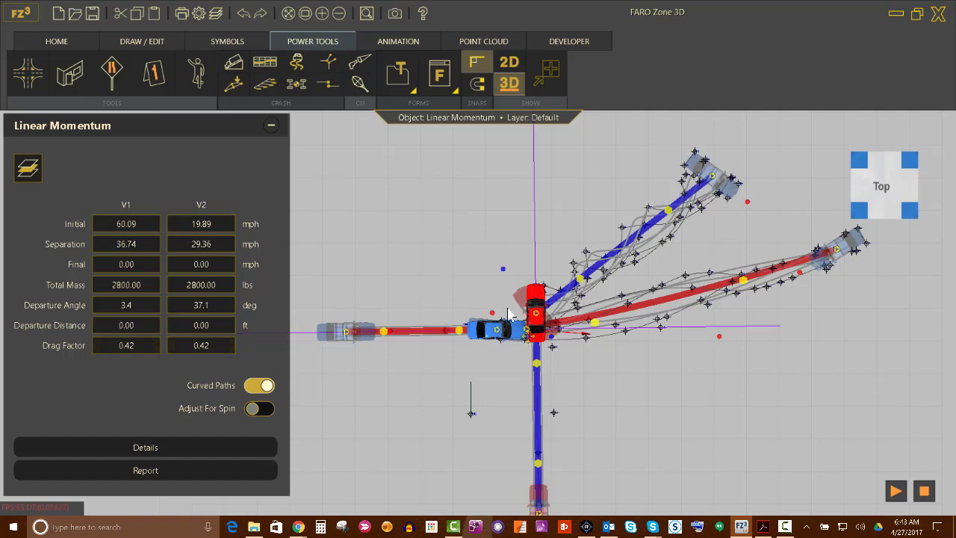
mouse_move(191, 216)
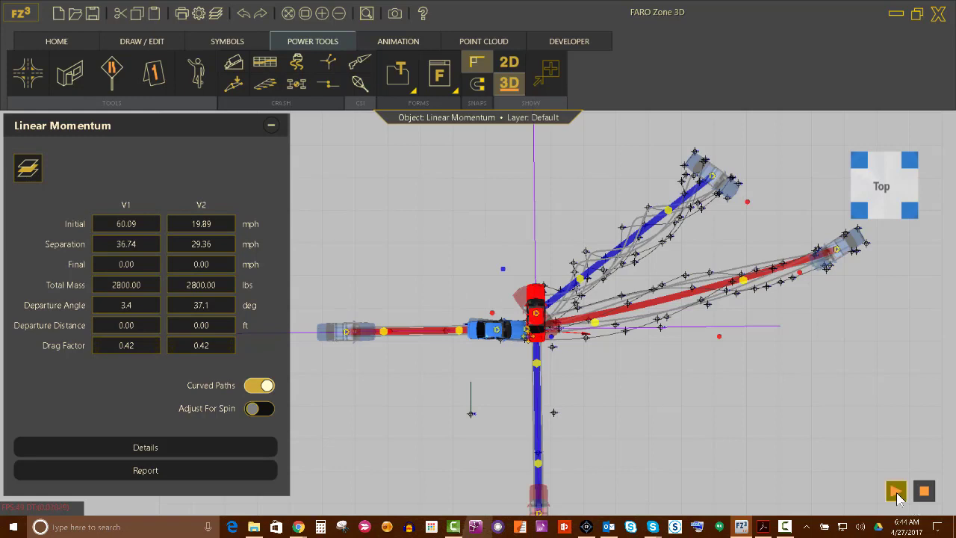
Play and replay the collision animation of the two vehicles
left_click(897, 490)
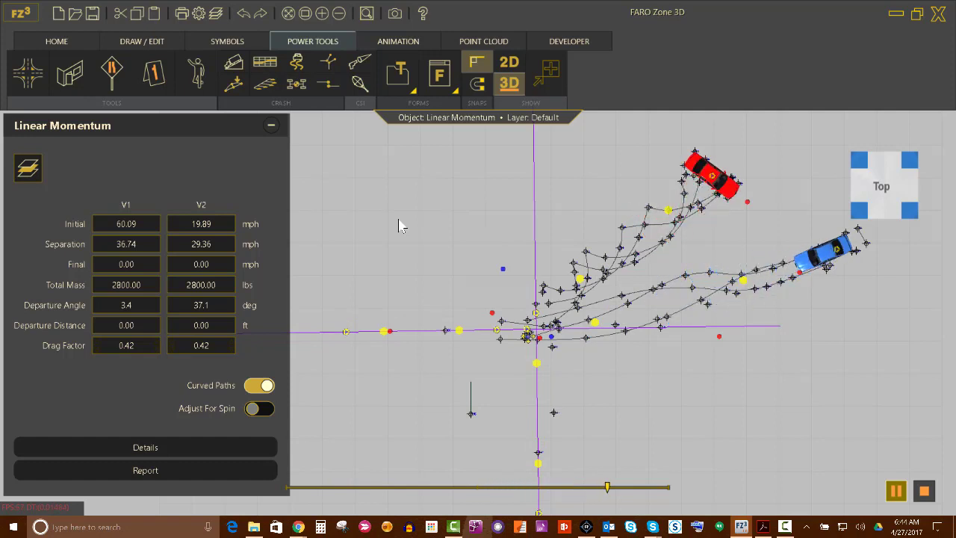
left_click(896, 490)
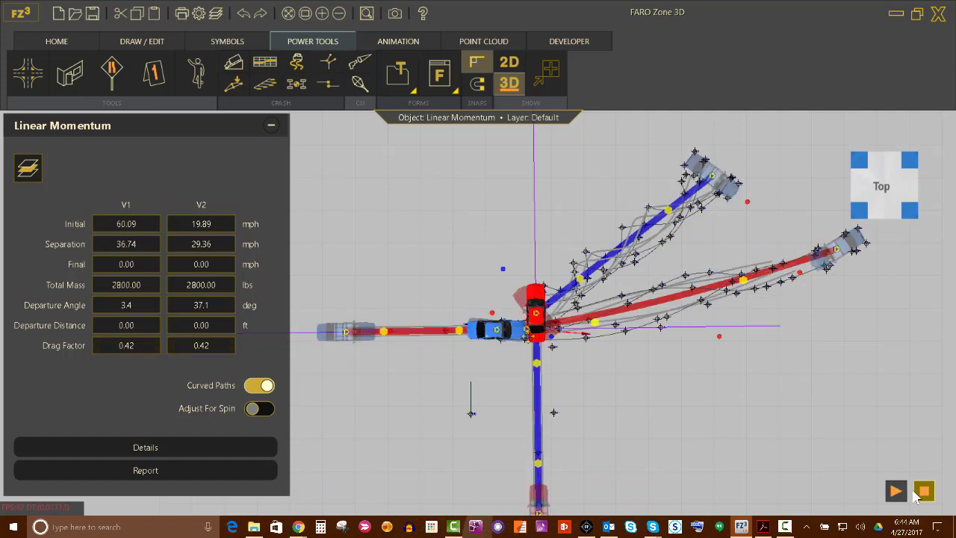
left_click(897, 490)
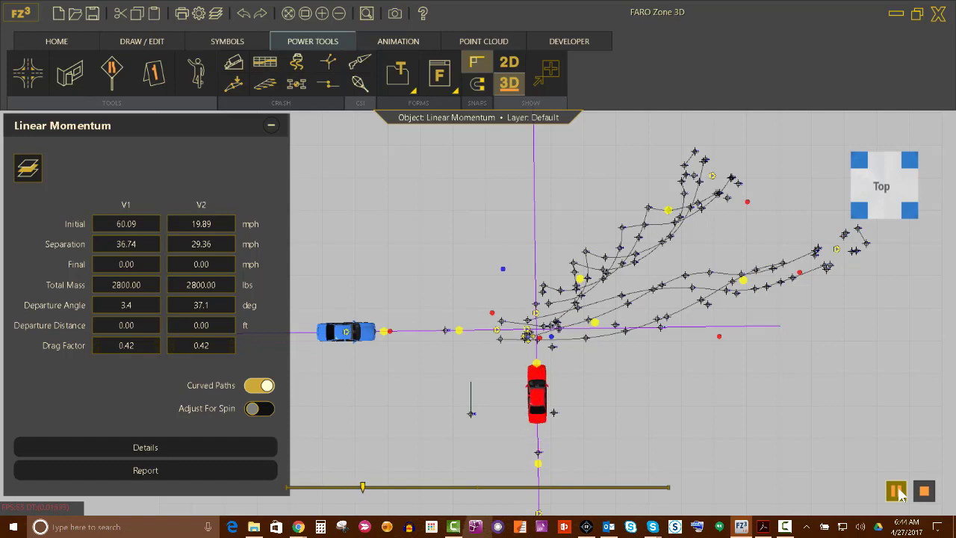
left_click(897, 490)
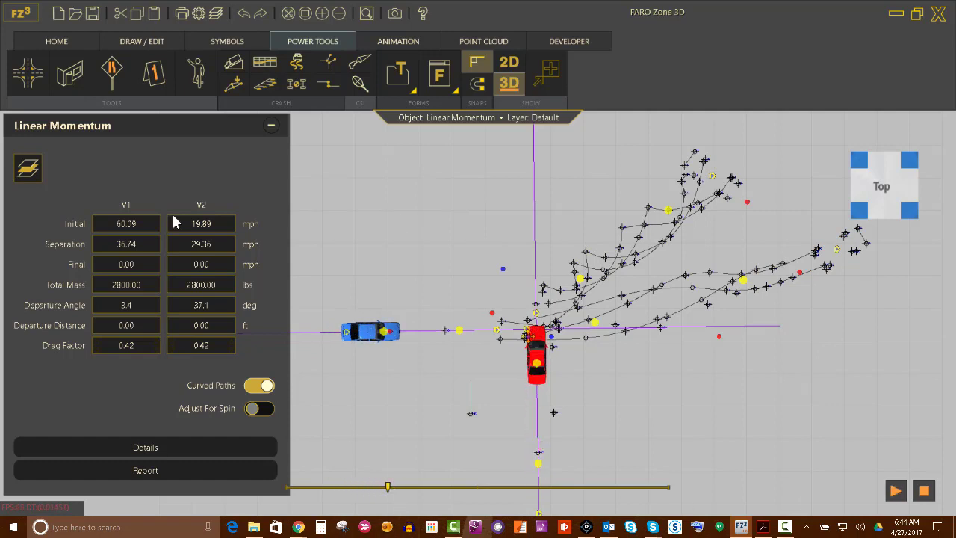
Scrub the timeline through impact to the rest positions and show the momentum vectors
left_click_drag(388, 487, 415, 487)
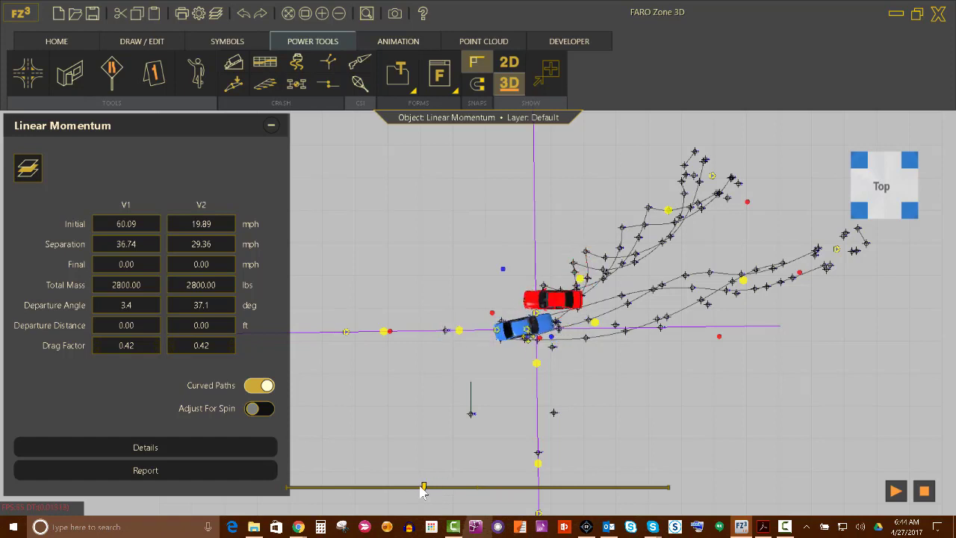
left_click_drag(424, 487, 417, 490)
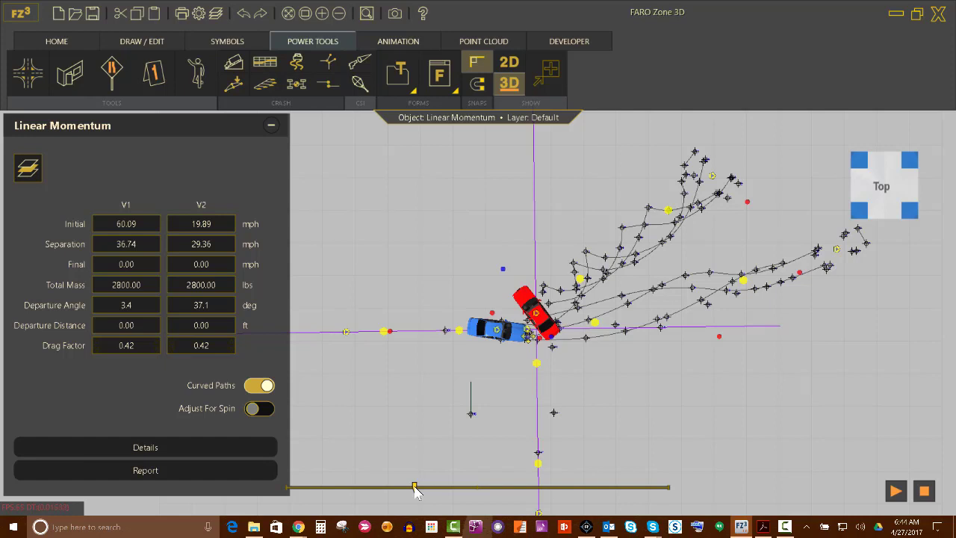
left_click_drag(415, 487, 433, 487)
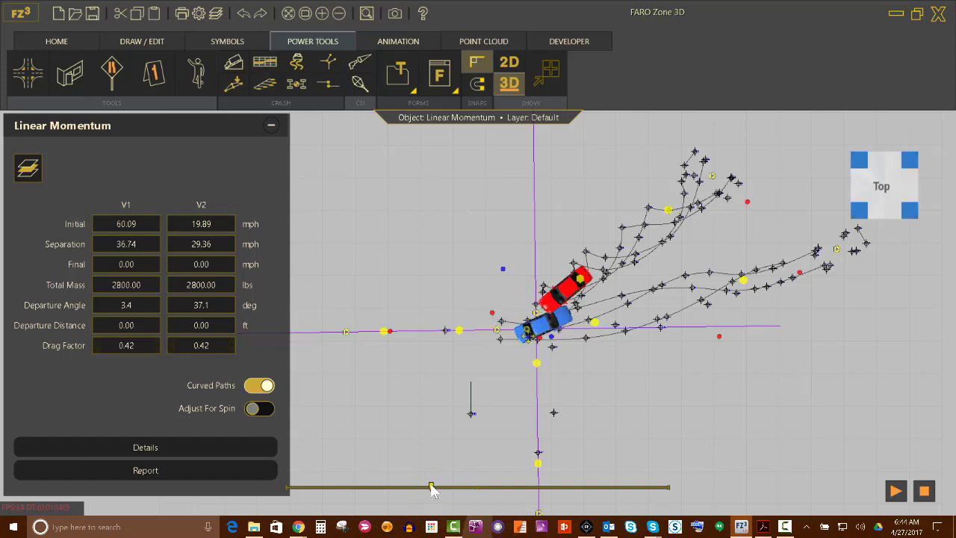
left_click_drag(431, 487, 446, 487)
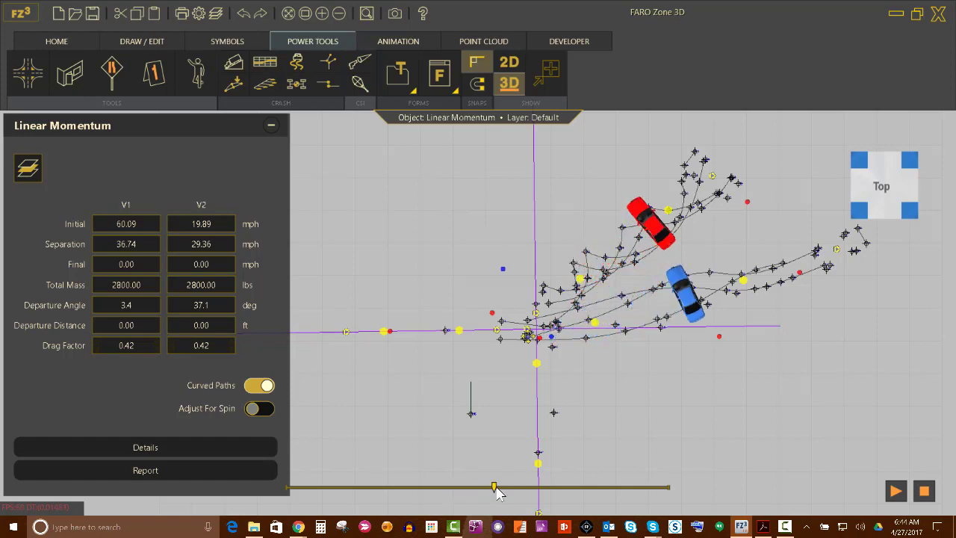
left_click_drag(494, 487, 564, 487)
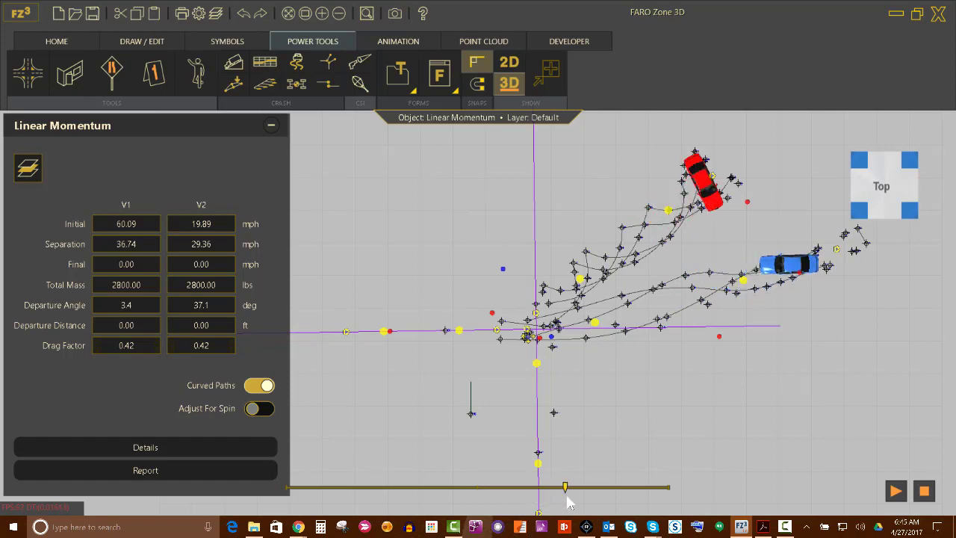
left_click(897, 490)
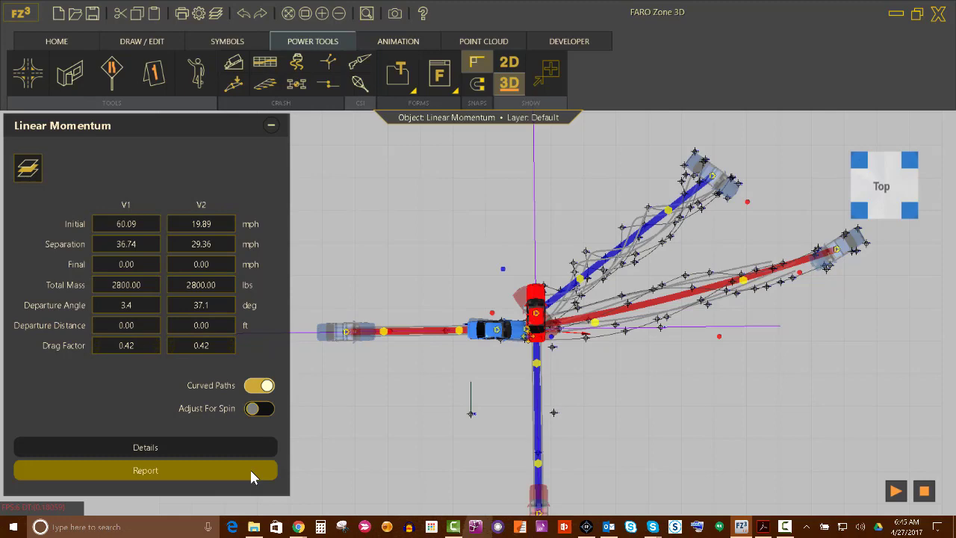
Preview the Momentum Report and advance to its page 2 vehicle diagram
left_click(144, 469)
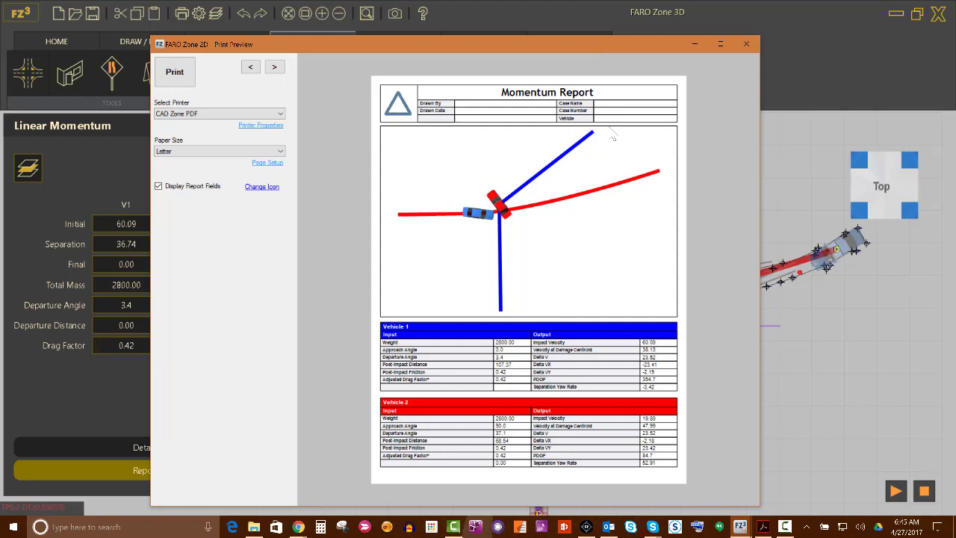
mouse_move(622, 291)
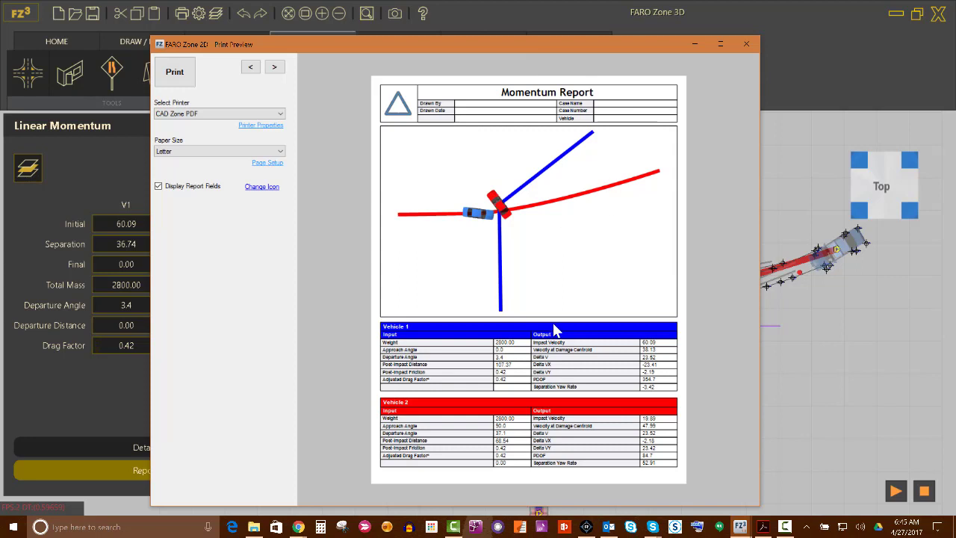
mouse_move(544, 103)
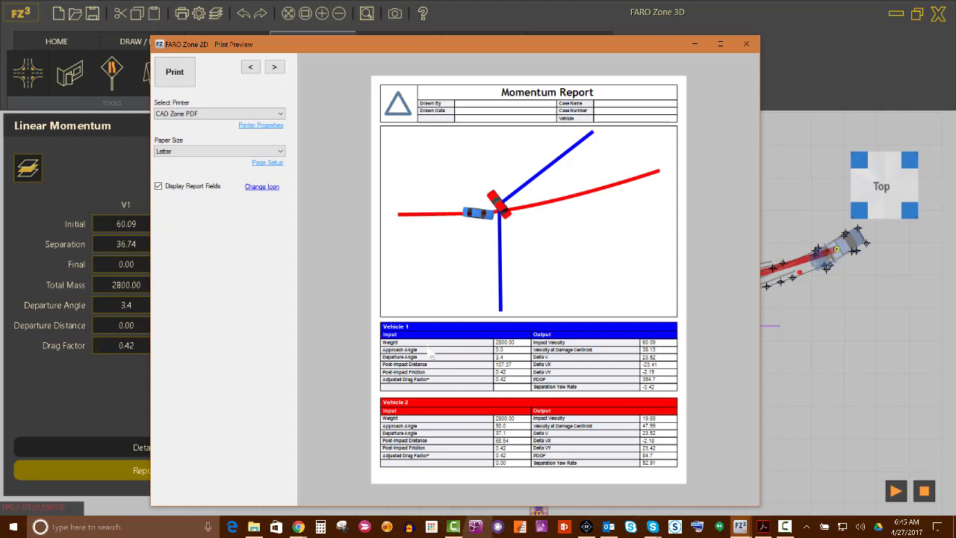
mouse_move(531, 354)
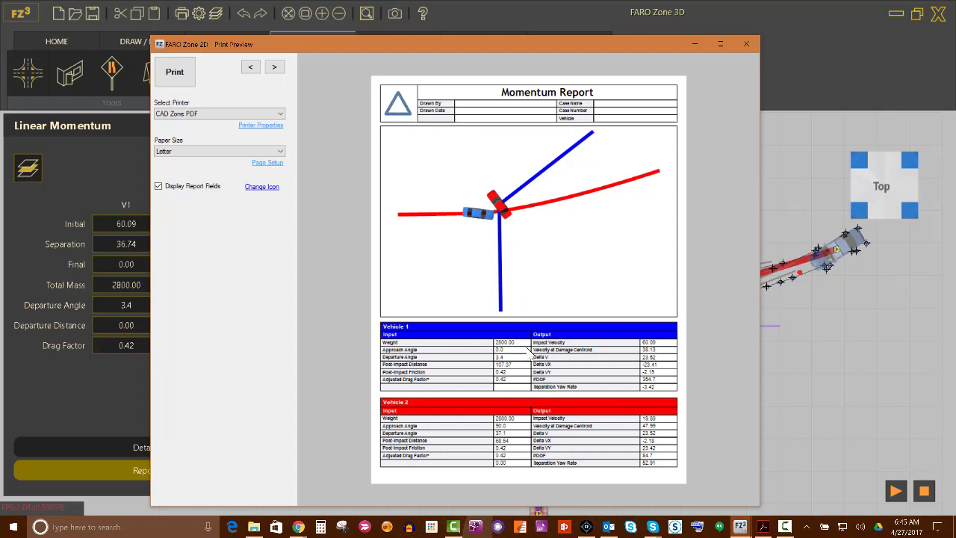
mouse_move(570, 419)
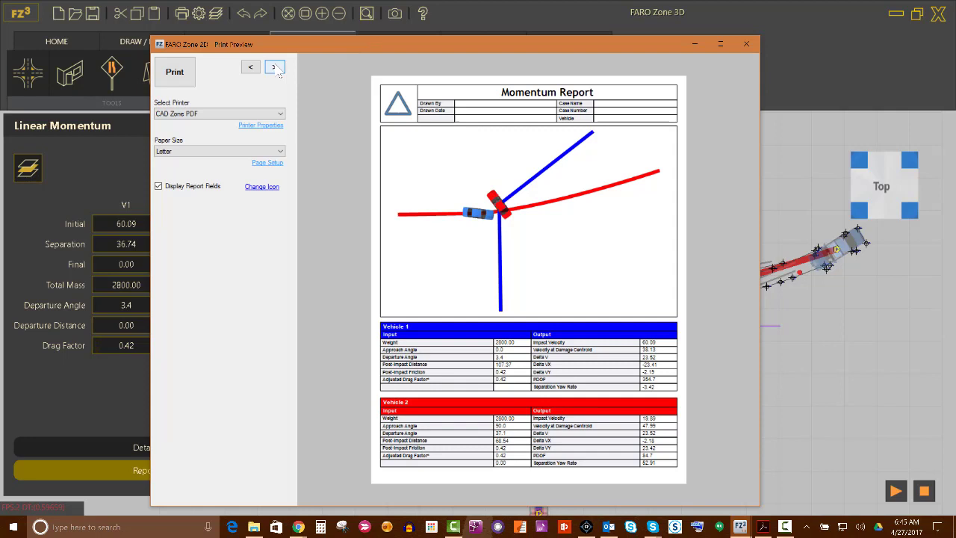
left_click(275, 65)
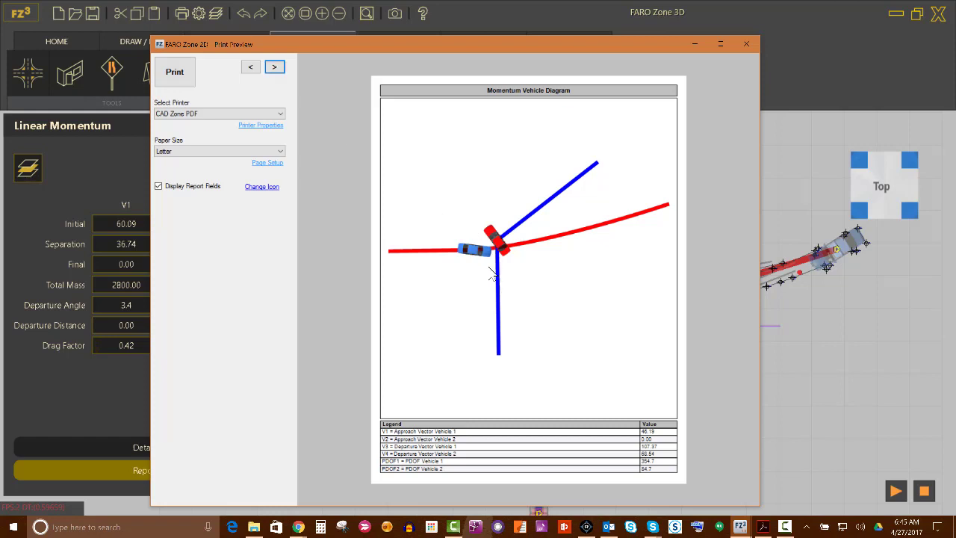
Page through the vector sum diagram and the vehicle 1 and vehicle 2 separation velocity calculations
left_click(275, 66)
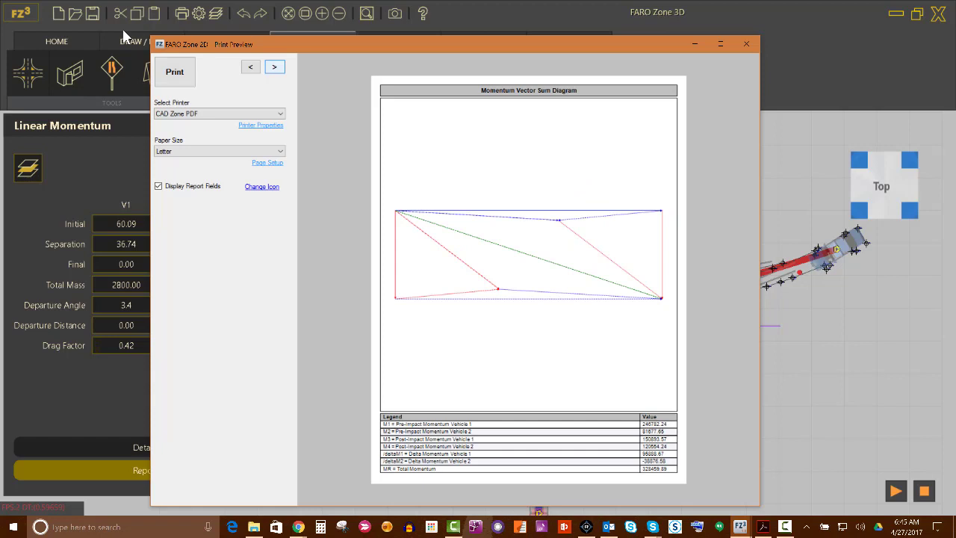
left_click(251, 67)
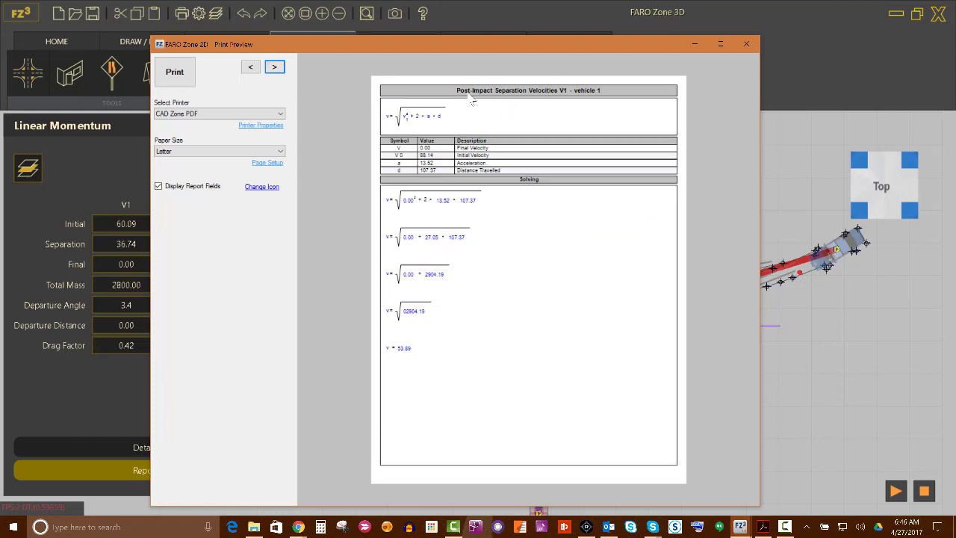
mouse_move(538, 102)
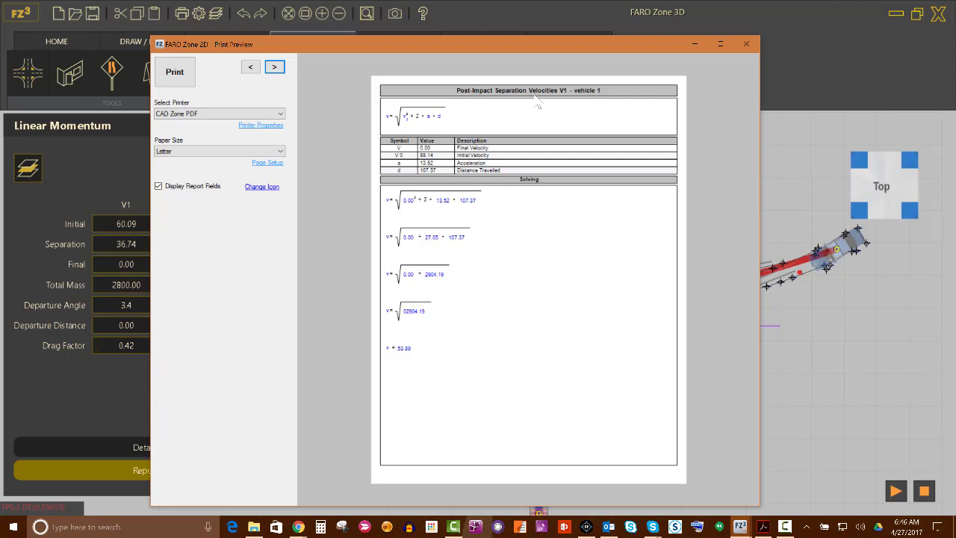
mouse_move(561, 102)
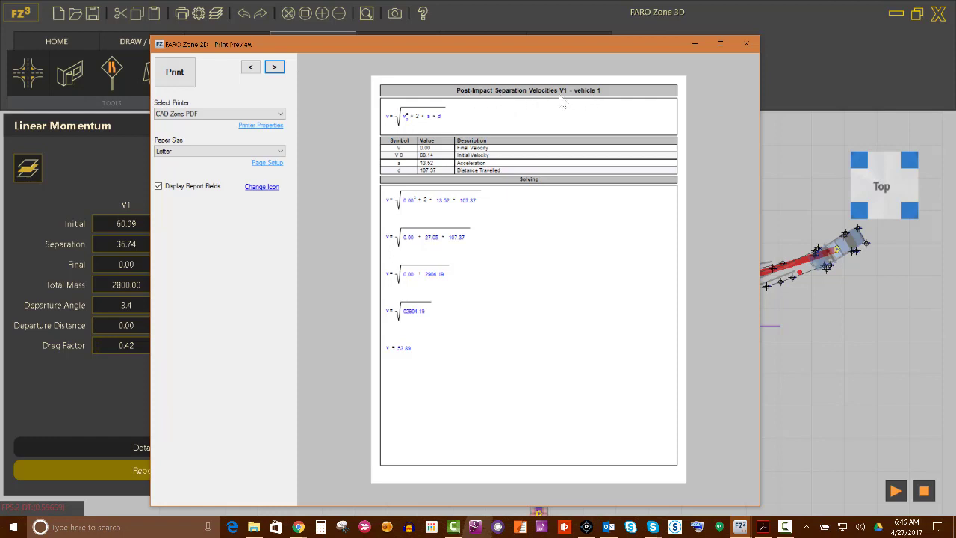
mouse_move(456, 123)
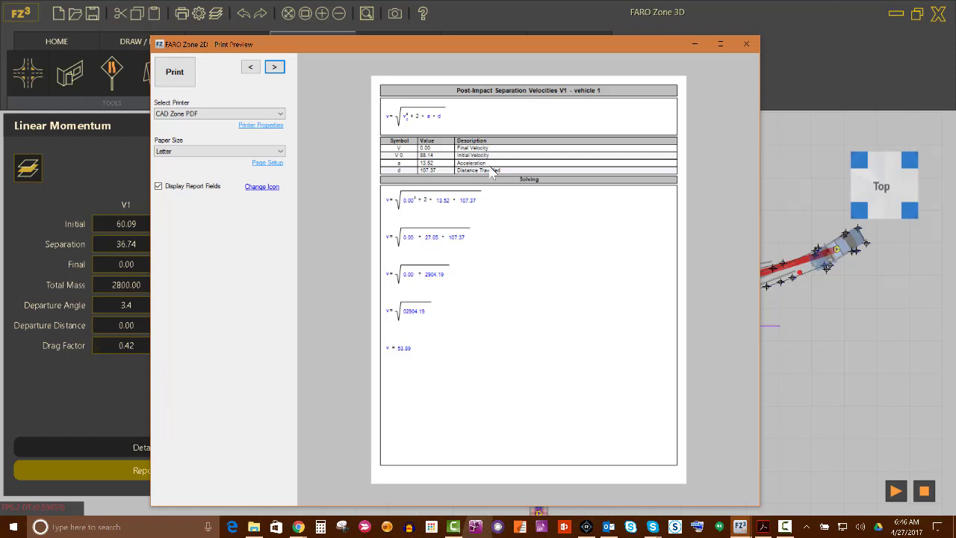
mouse_move(481, 232)
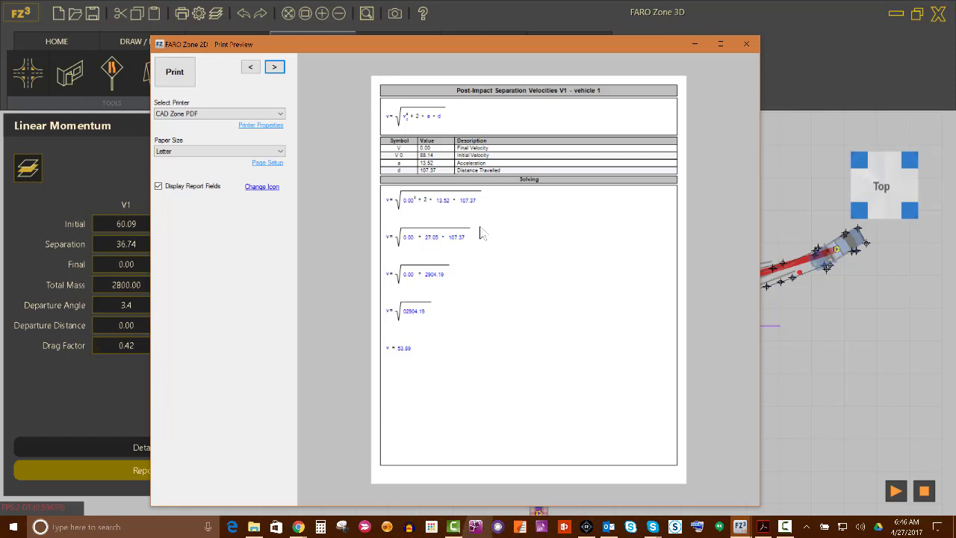
mouse_move(407, 357)
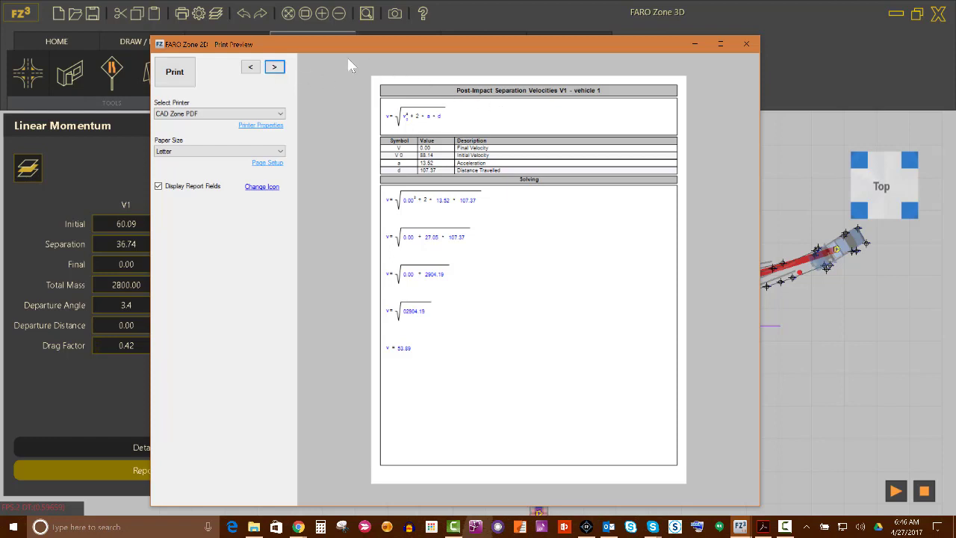
left_click(274, 66)
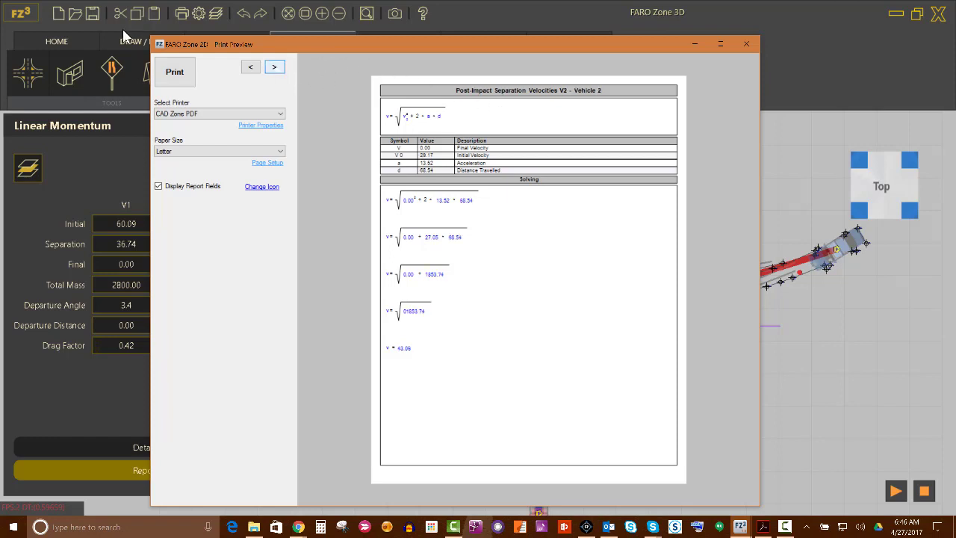
Page through impact speed, delta velocity, force direction and separation overview pages to the Reference page
left_click(275, 66)
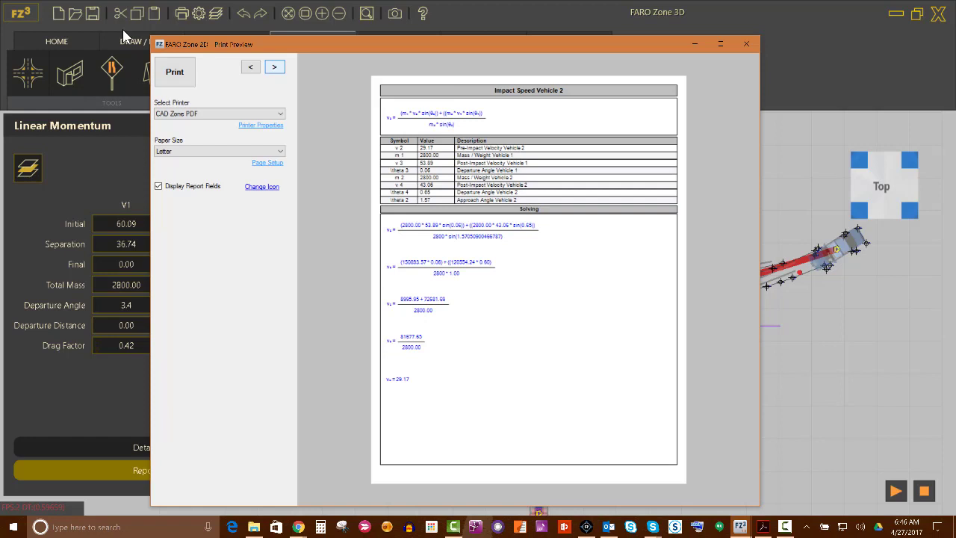
left_click(251, 66)
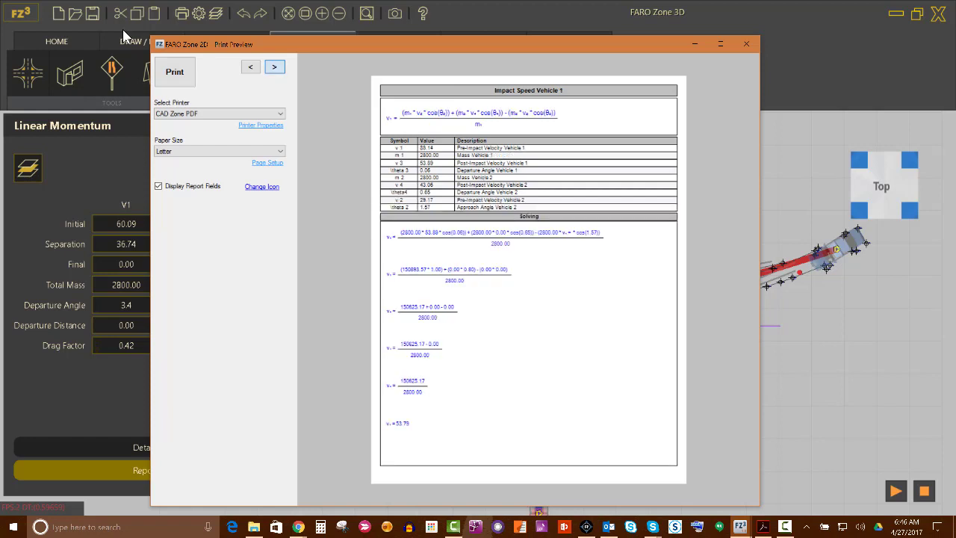
left_click(275, 66)
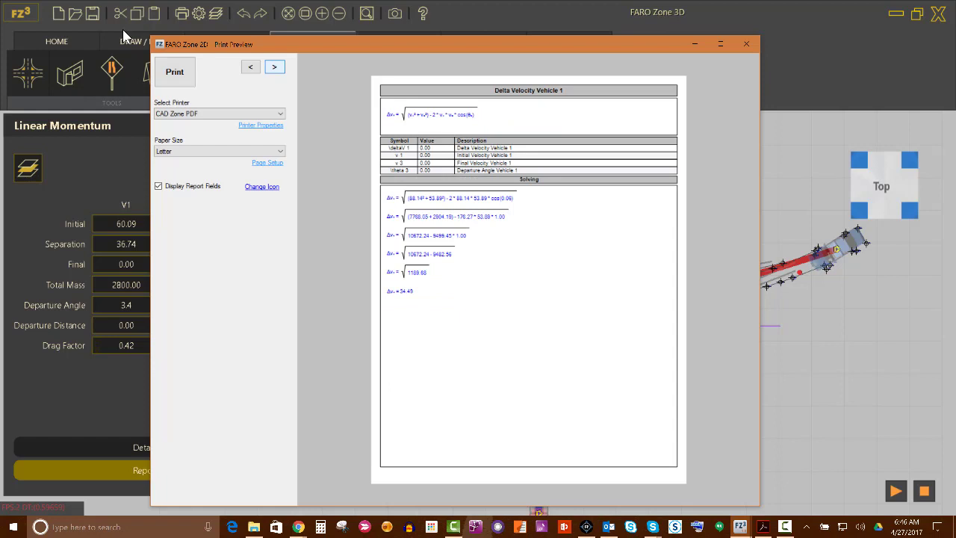
left_click(275, 65)
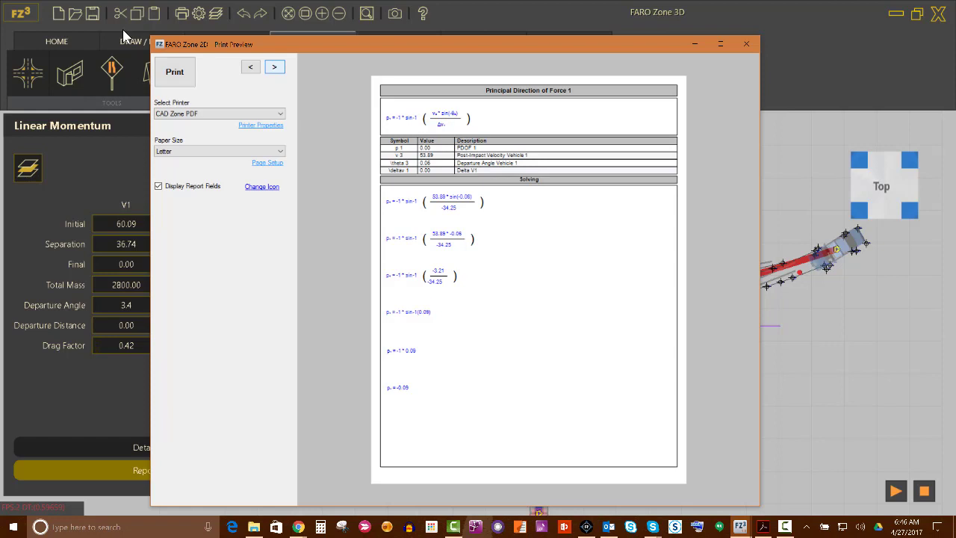
left_click(251, 66)
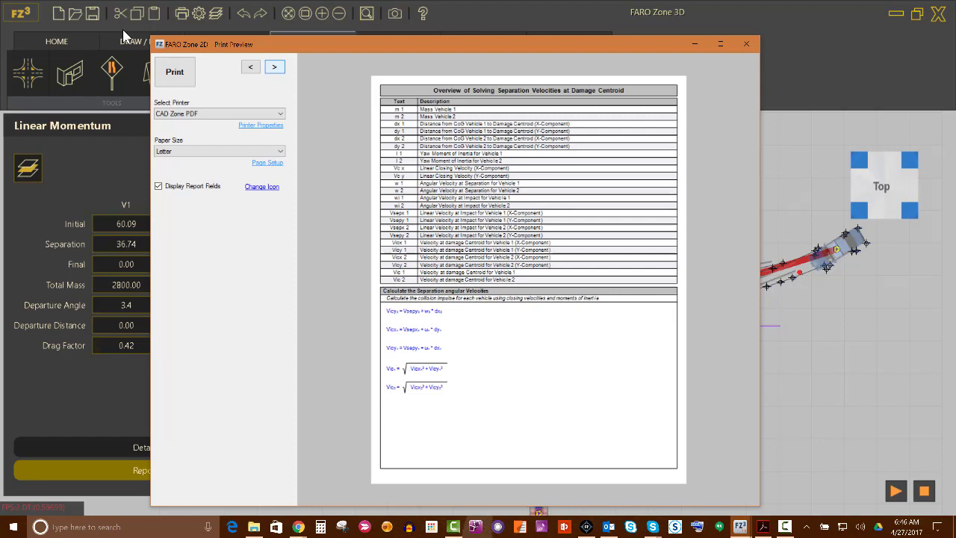
left_click(275, 66)
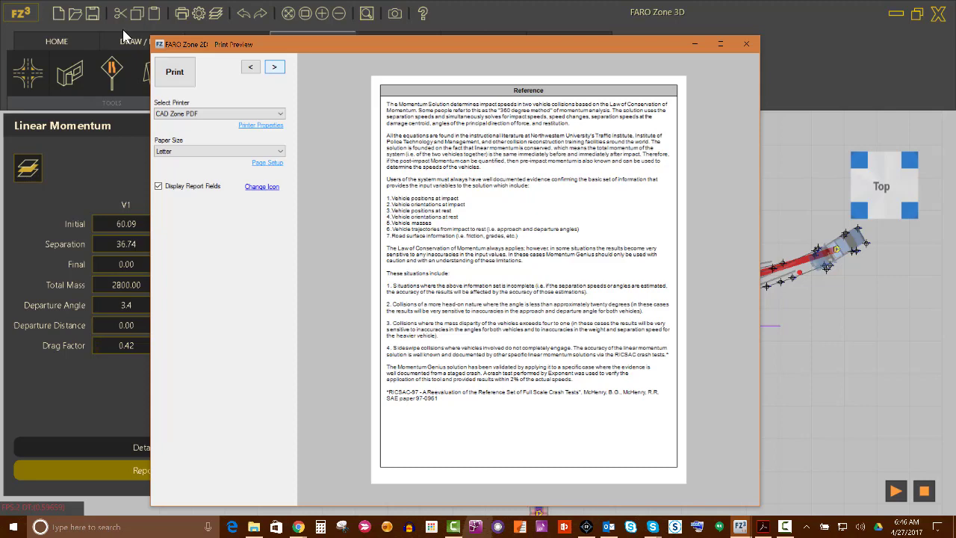
mouse_move(497, 66)
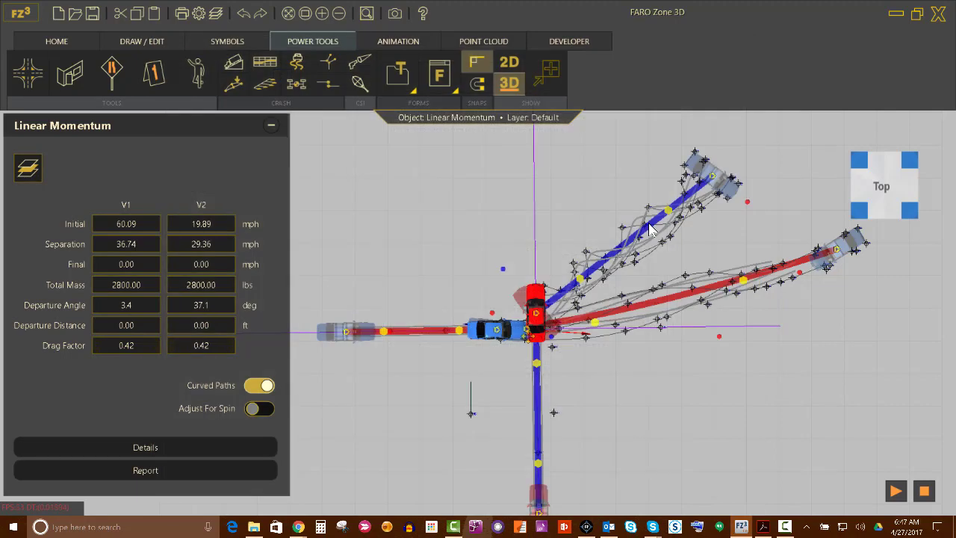
mouse_move(575, 269)
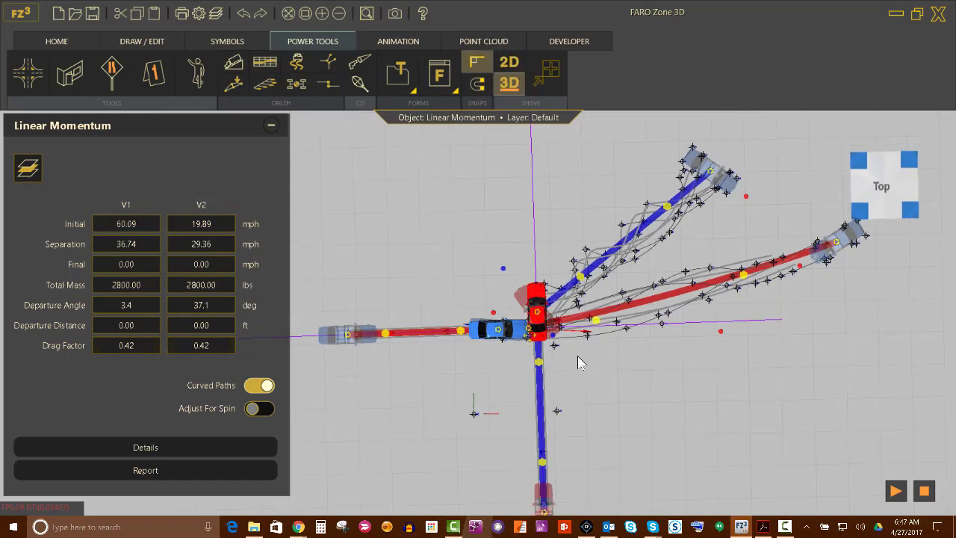
Orbit the collision scene from Top view into a tilted 3D perspective of both vehicles
left_click_drag(582, 363, 731, 290)
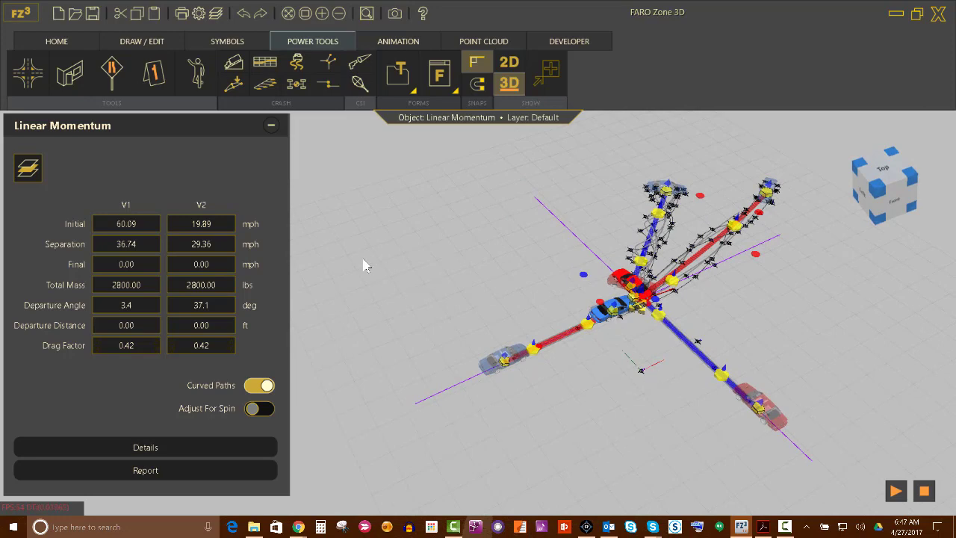
mouse_move(421, 251)
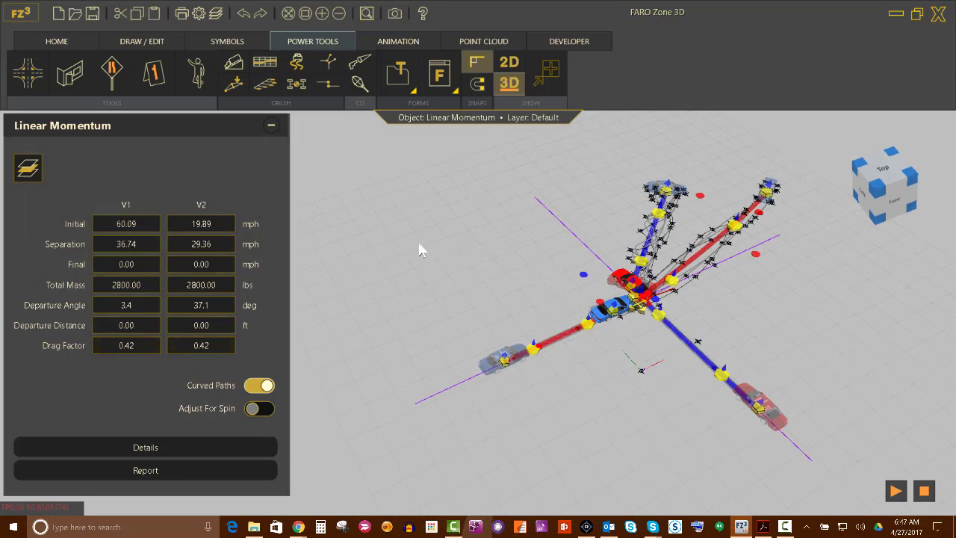
mouse_move(905, 394)
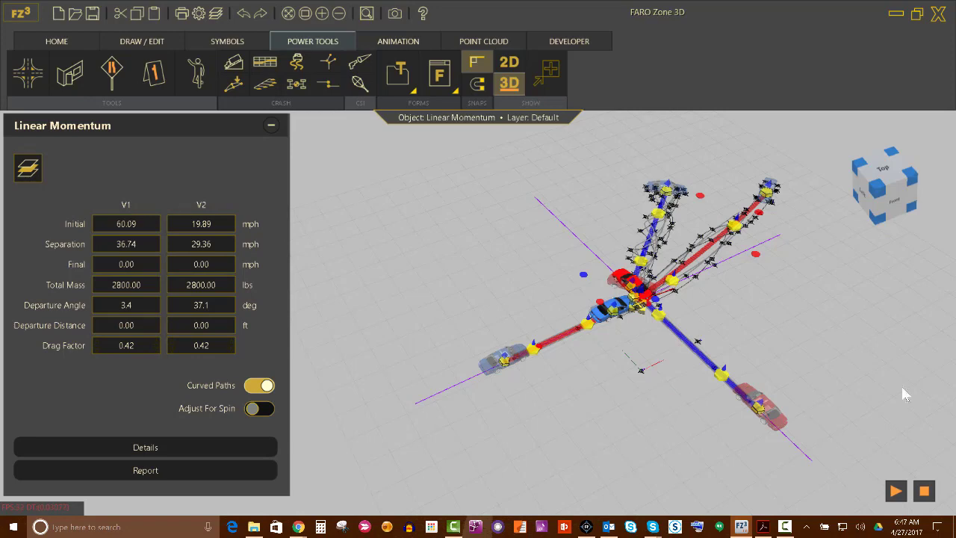